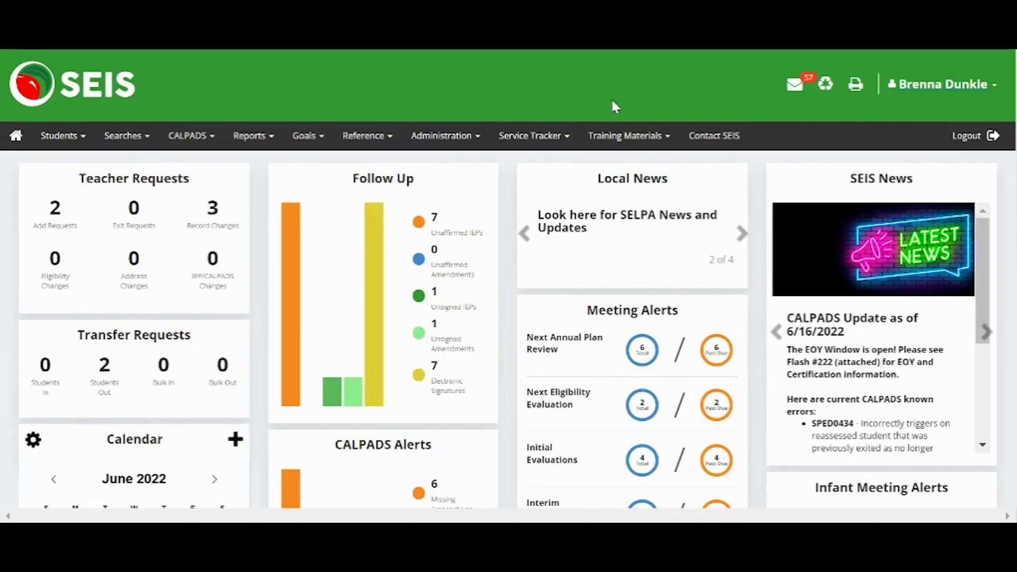
- Work through the repeated SEIS page prompts before reaching the student pages
click(741, 233)
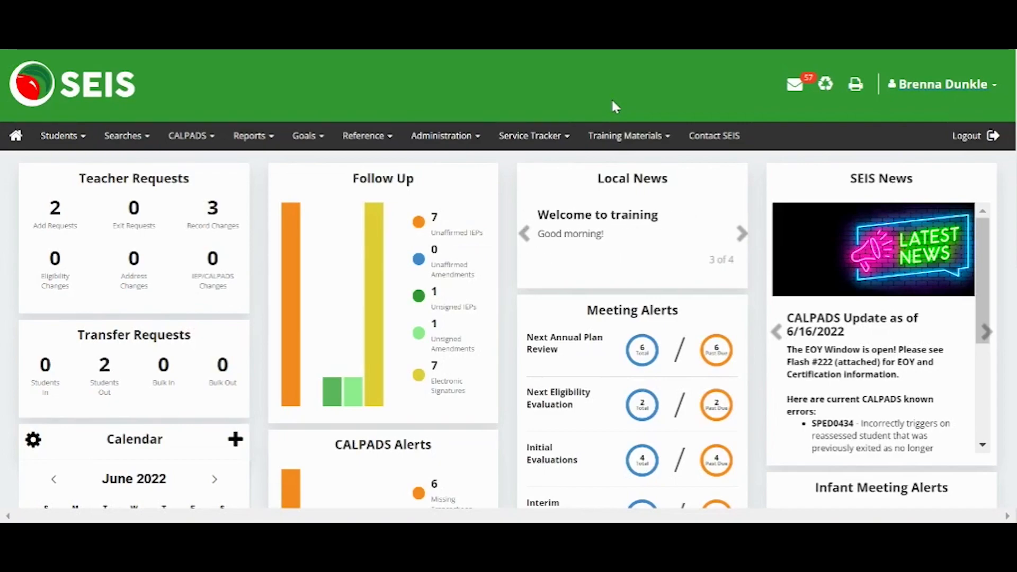
click(986, 332)
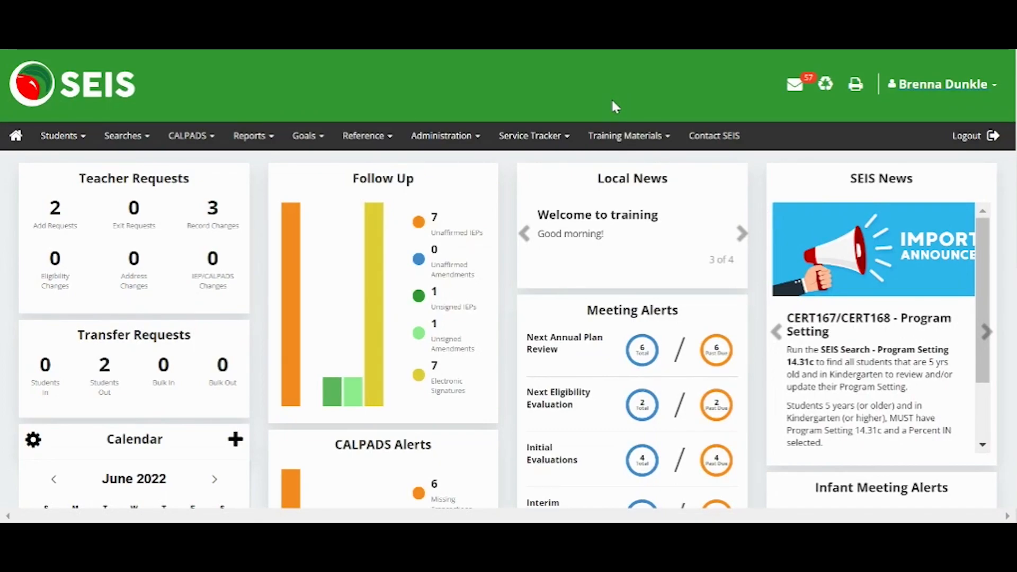
click(741, 233)
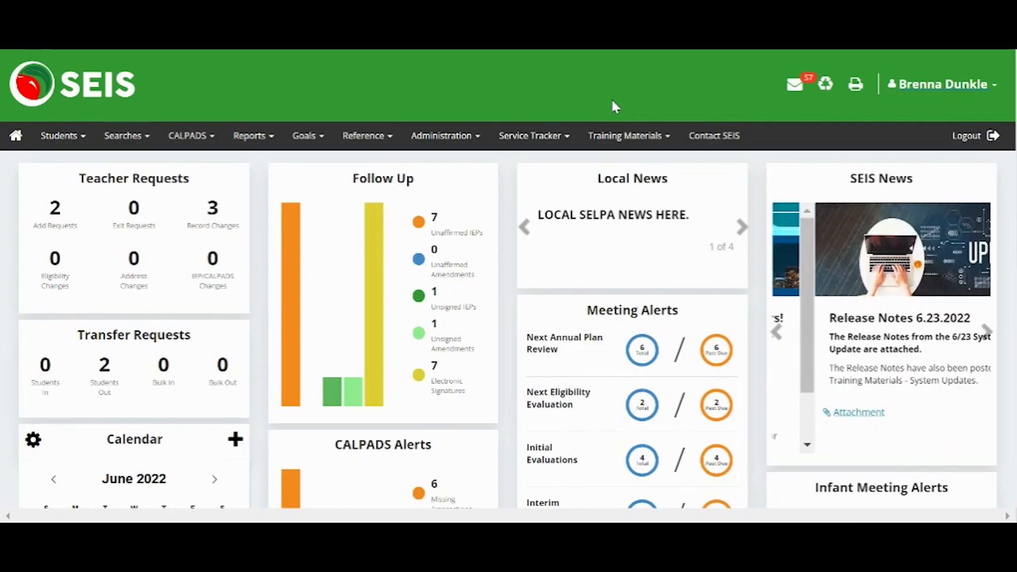
click(986, 317)
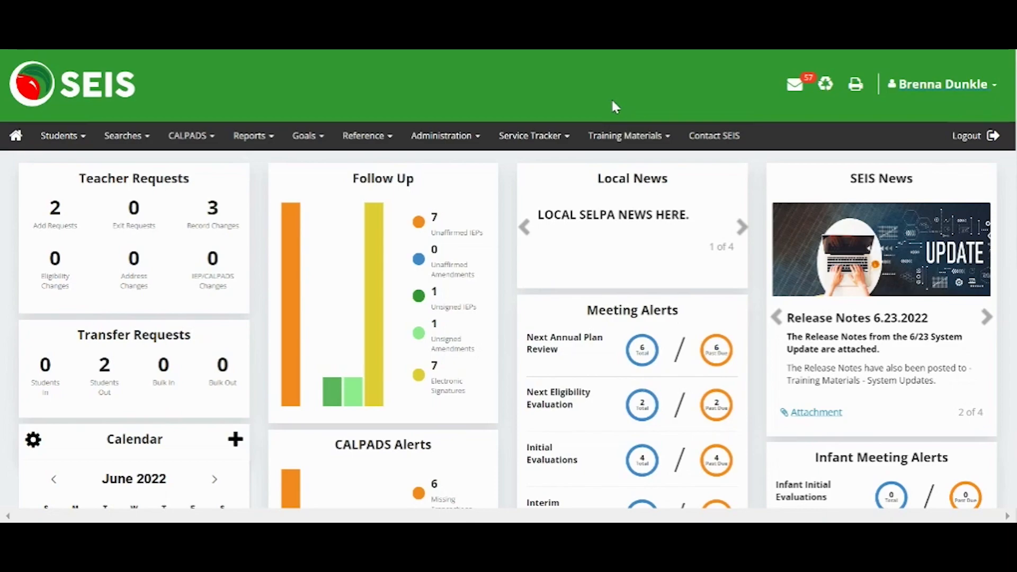
click(741, 227)
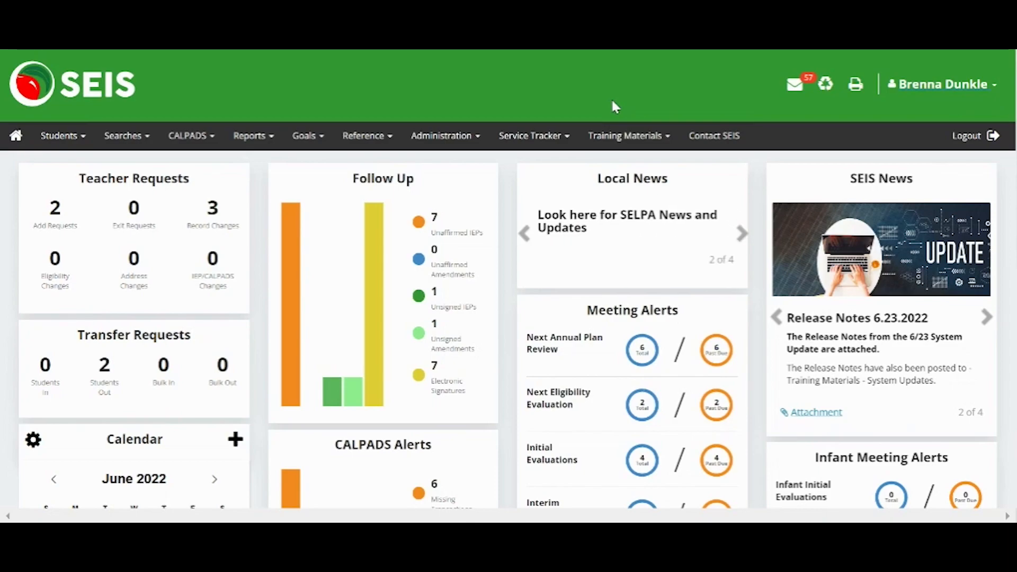
click(986, 316)
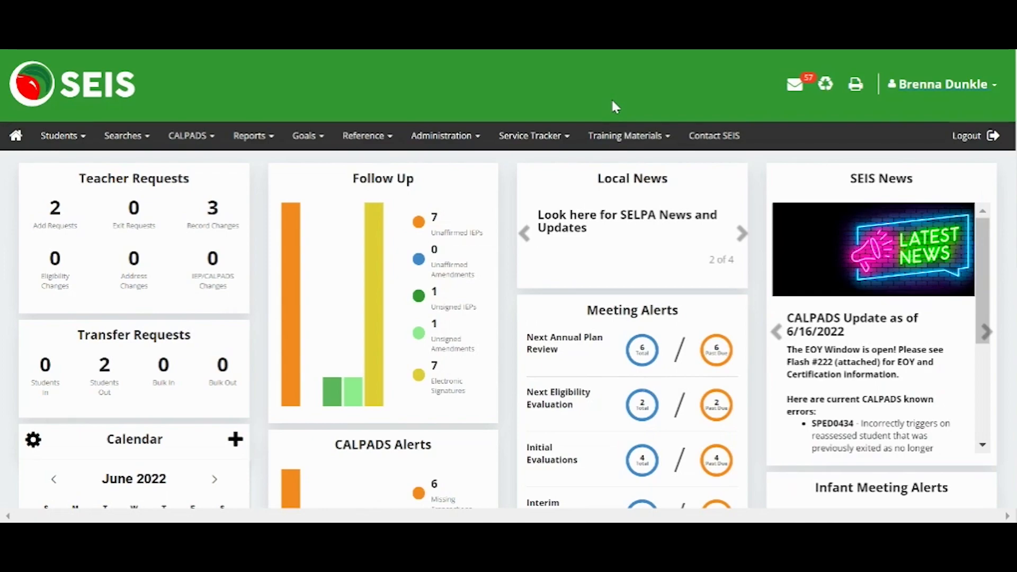
click(741, 233)
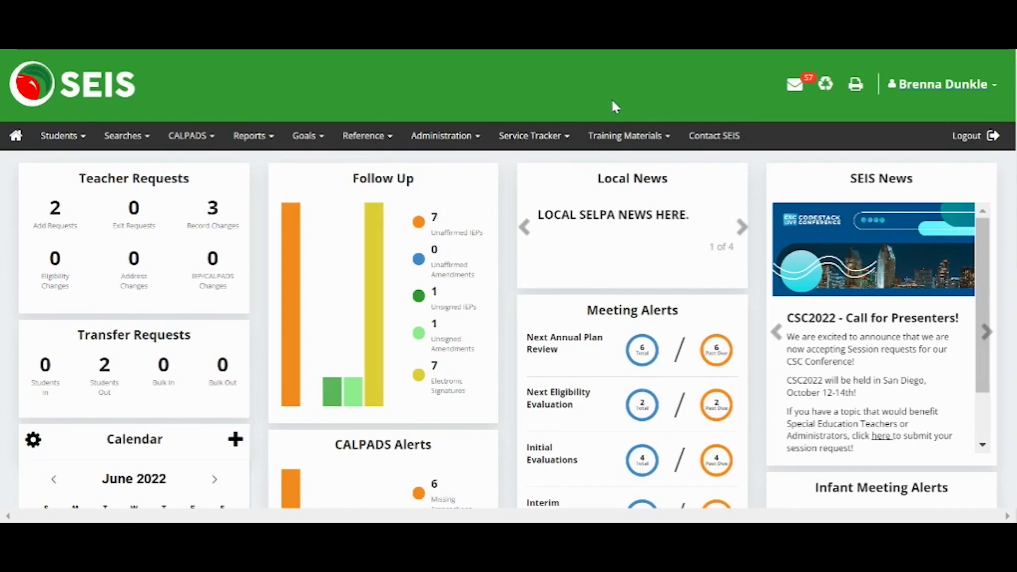
click(986, 317)
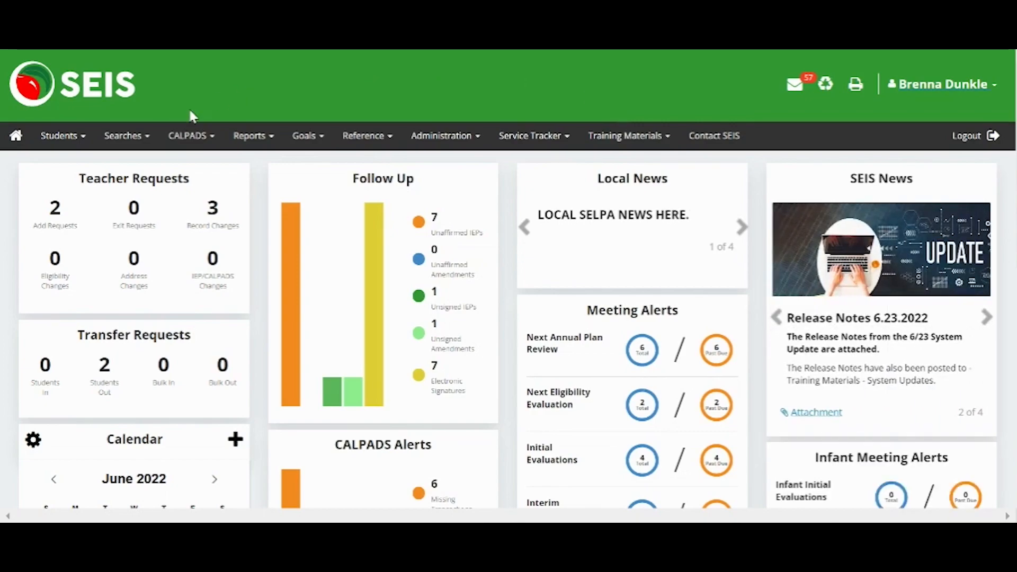
- Open Sam Sample's Future IEP Forms from the Student IEPs list at Rocketship school
click(59, 136)
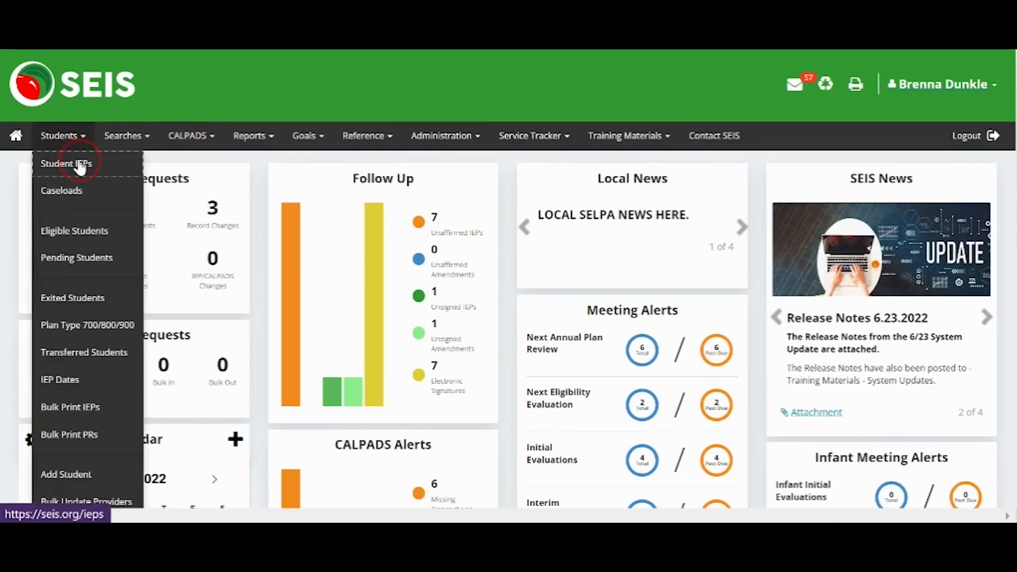
click(65, 163)
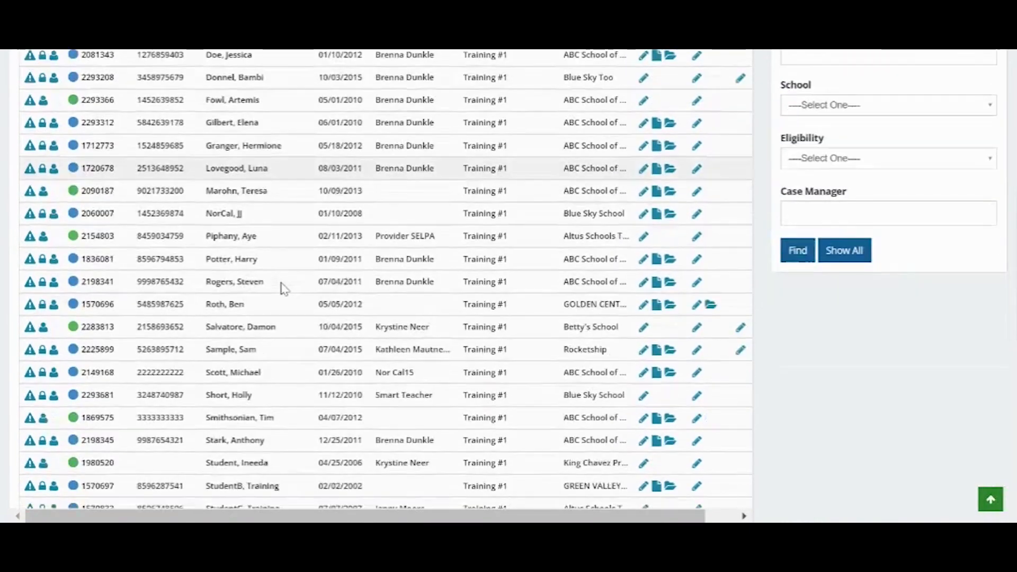
scroll(down, 3)
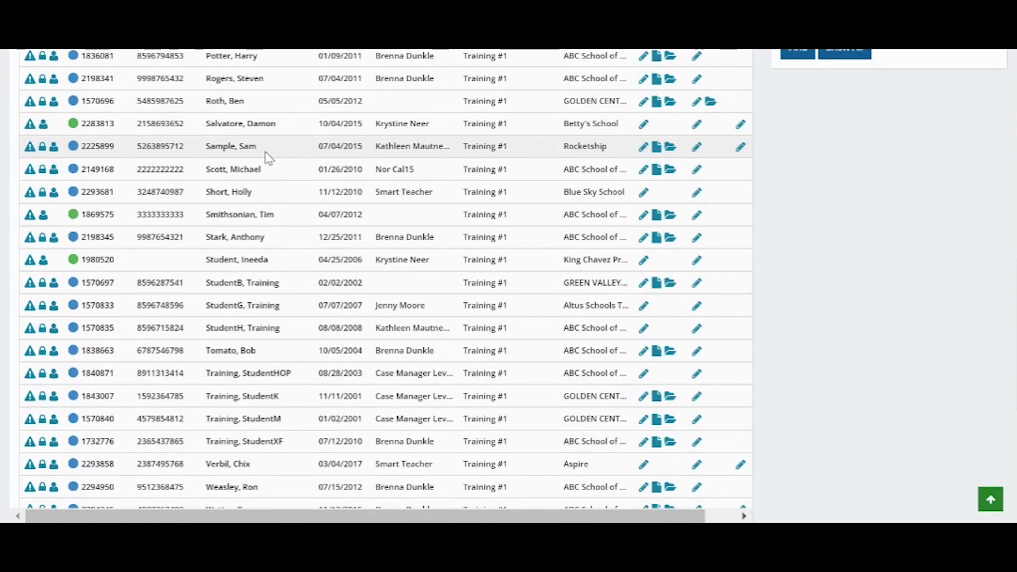
mouse_move(643, 156)
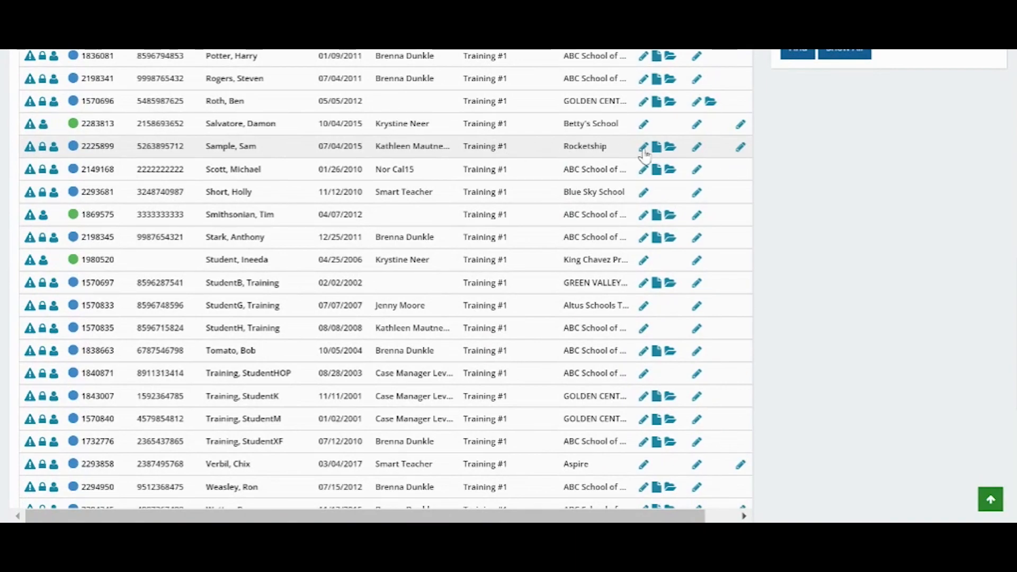
click(668, 146)
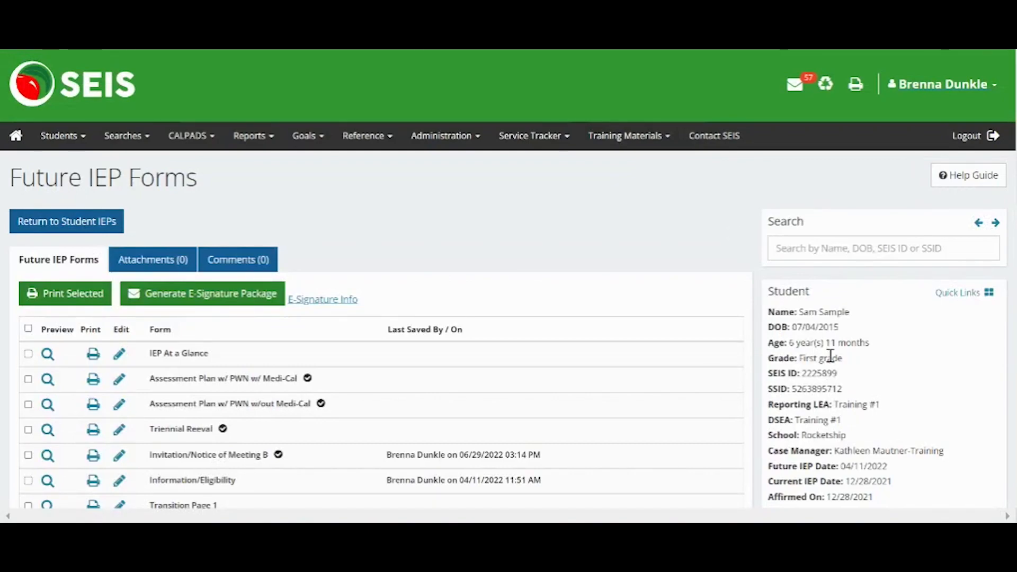
scroll(down, 3)
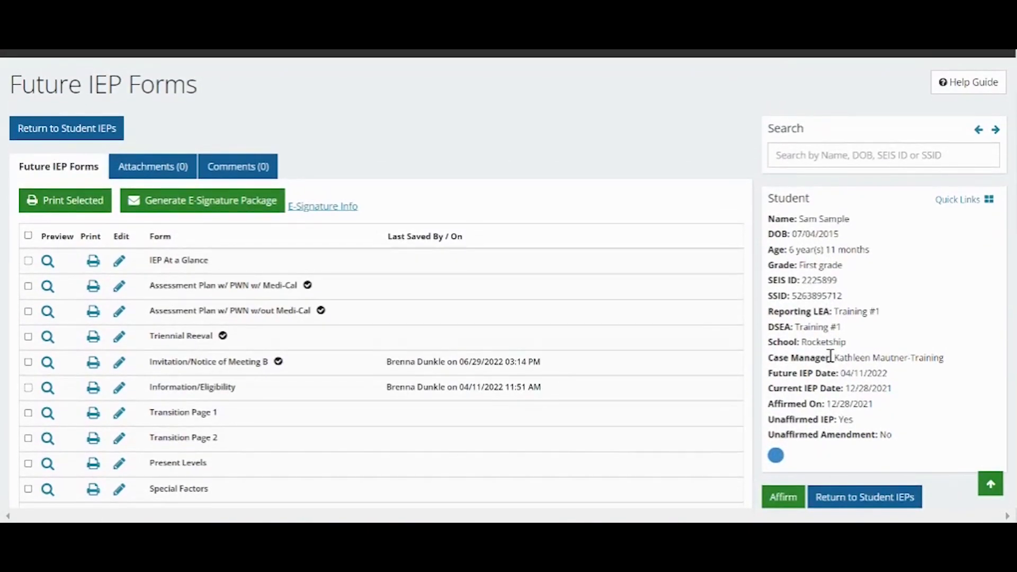
mouse_move(421, 344)
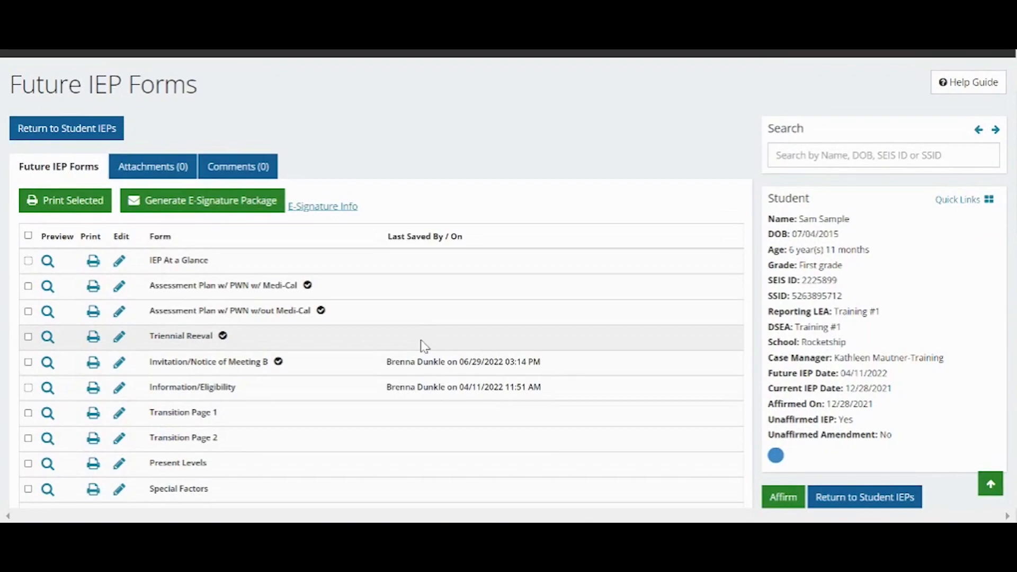
- Generate an e-signature package for Invitation/Notice of Meeting B and continue past validation
click(28, 363)
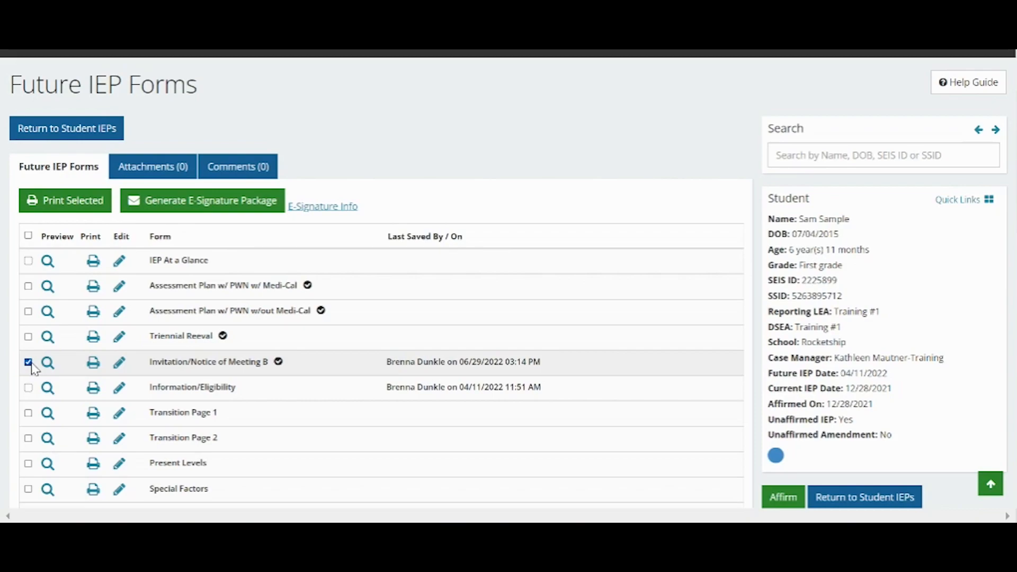
mouse_move(89, 324)
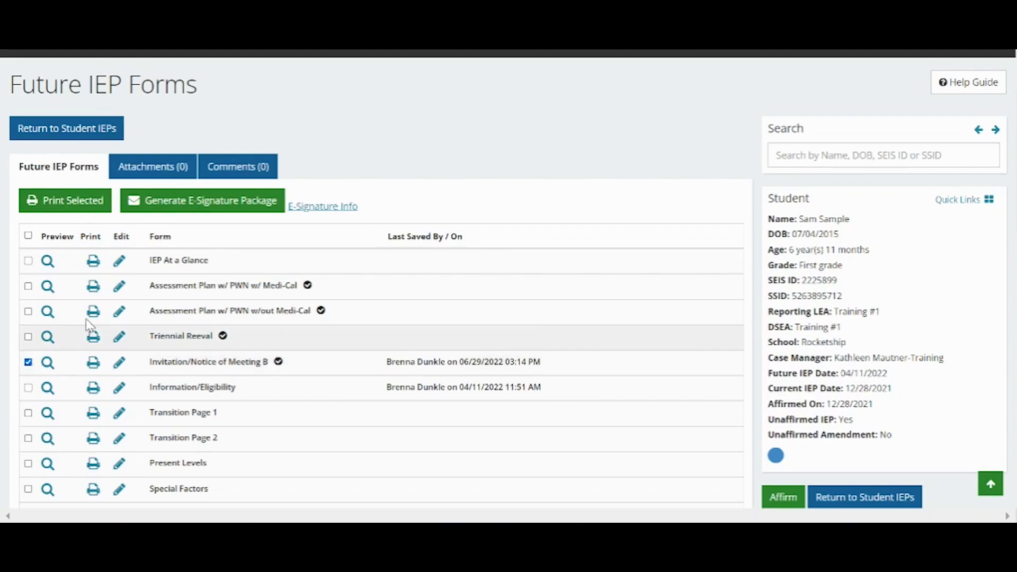
mouse_move(201, 200)
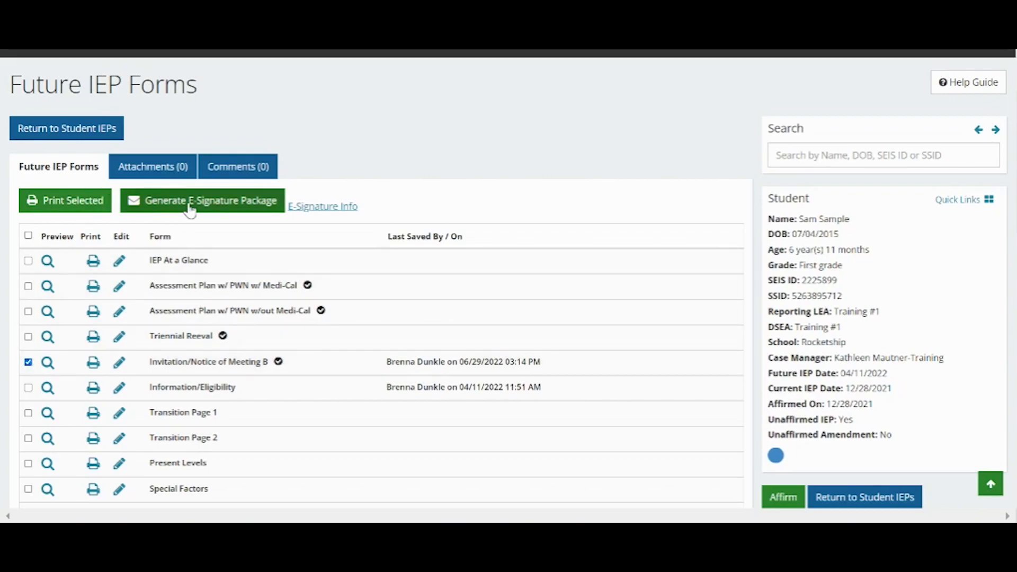
click(201, 201)
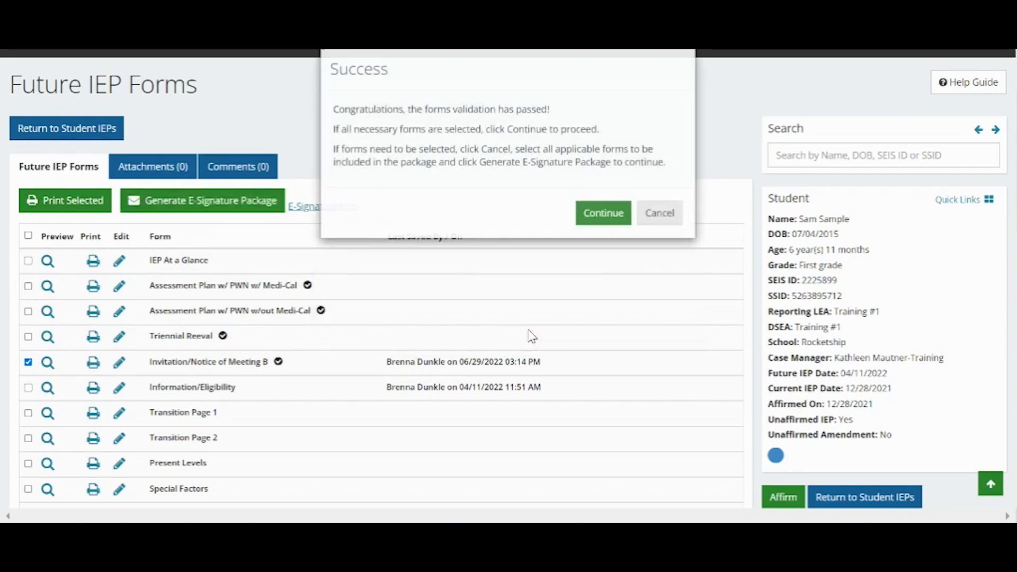
click(602, 231)
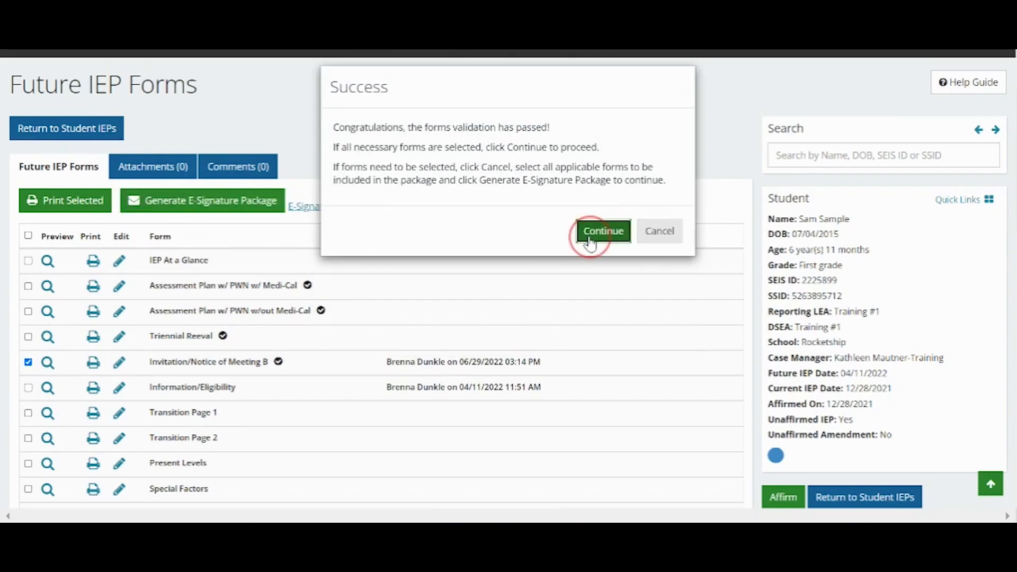
click(603, 231)
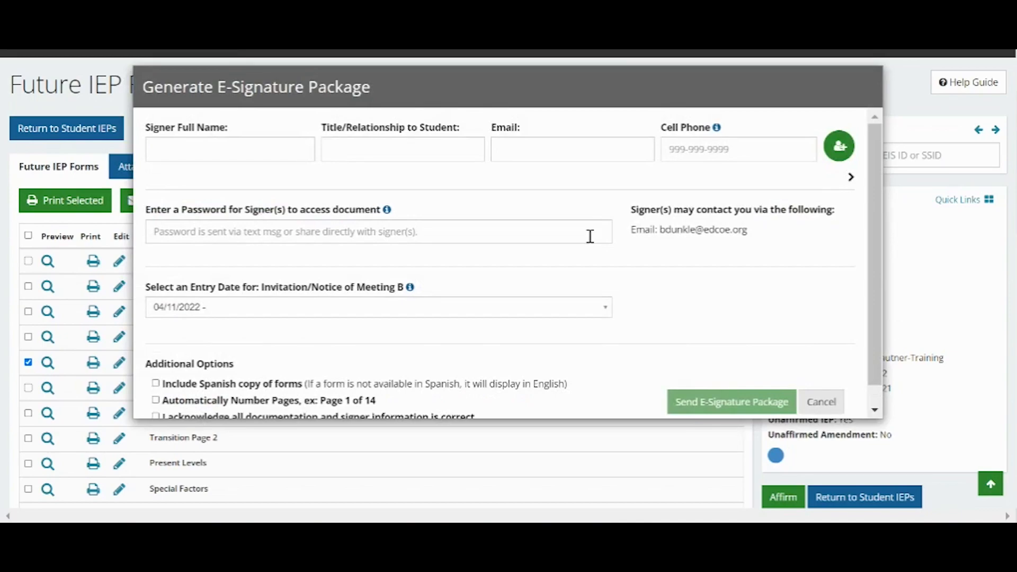
mouse_move(512, 178)
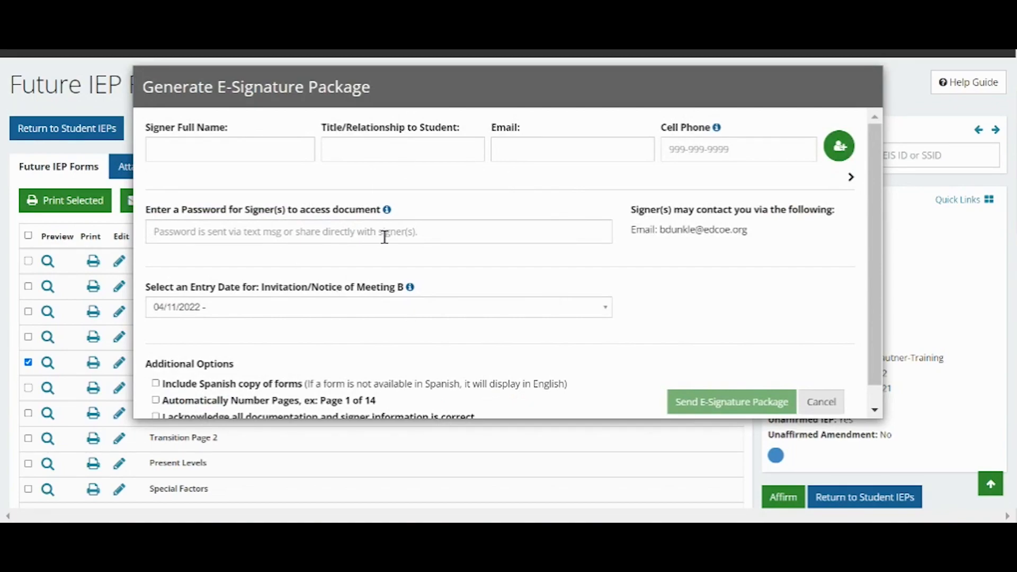
- Close the Generate E-Signature Package dialog and return to the SEIS home dashboard
click(820, 401)
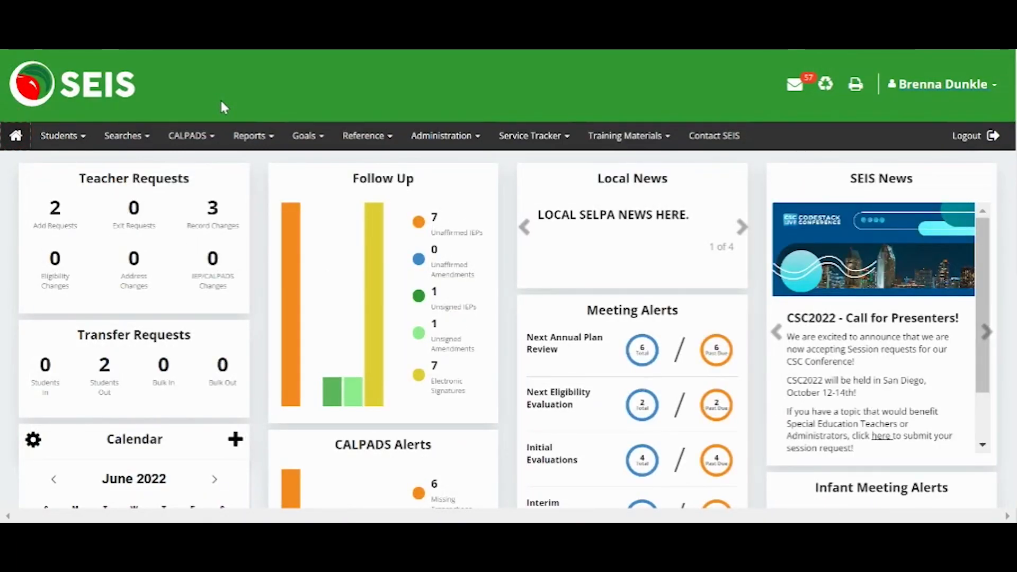
mouse_move(59, 135)
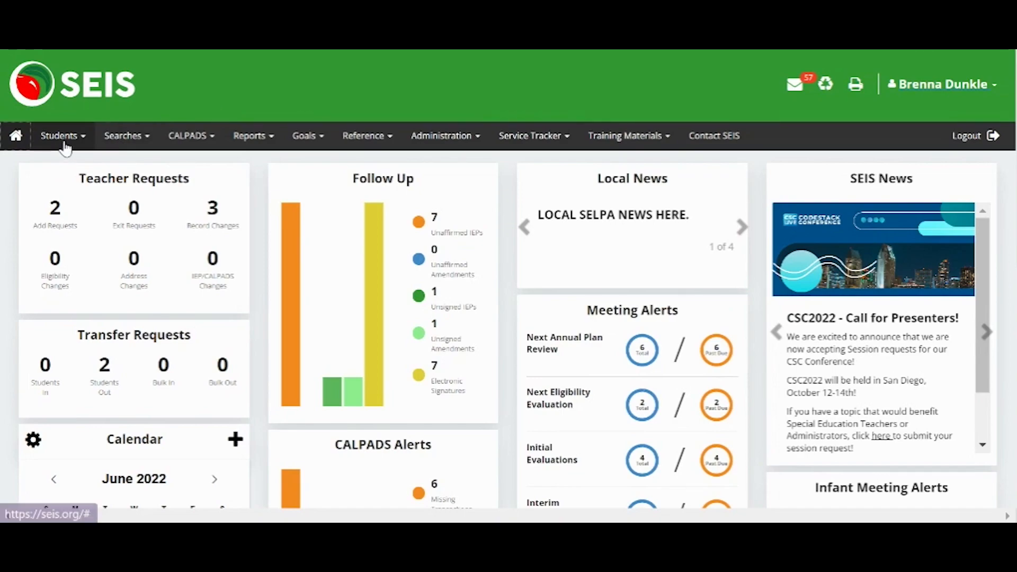
- Open Elena Gilbert's Current Affirmed Forms from the seventh row of the Student IEPs list
click(59, 134)
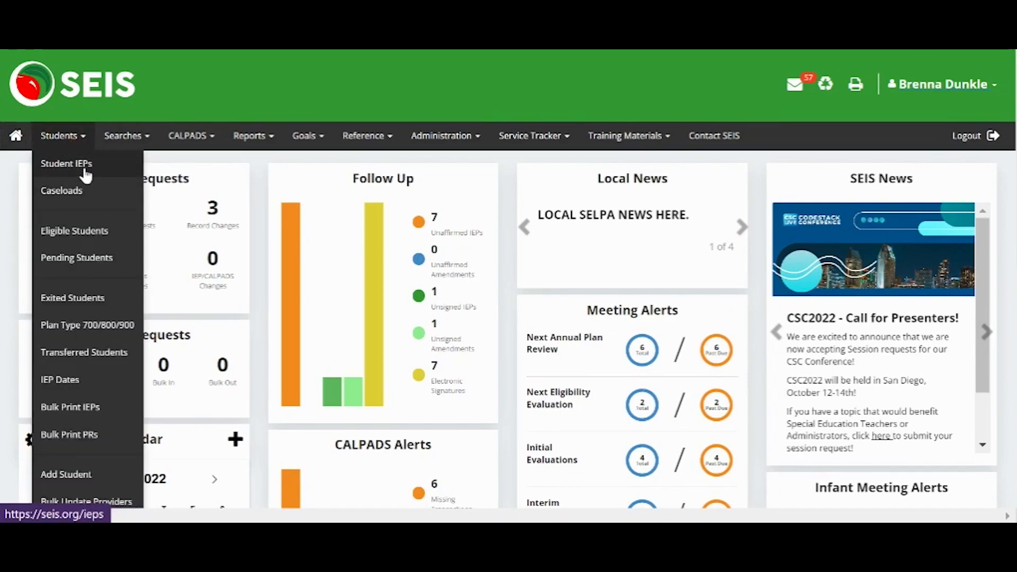
click(65, 164)
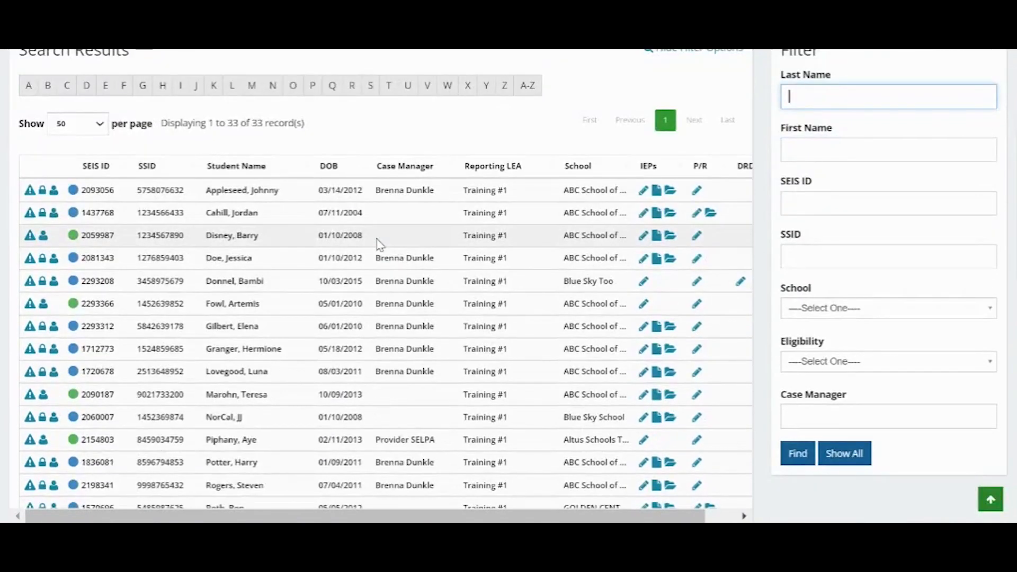
scroll(down, 3)
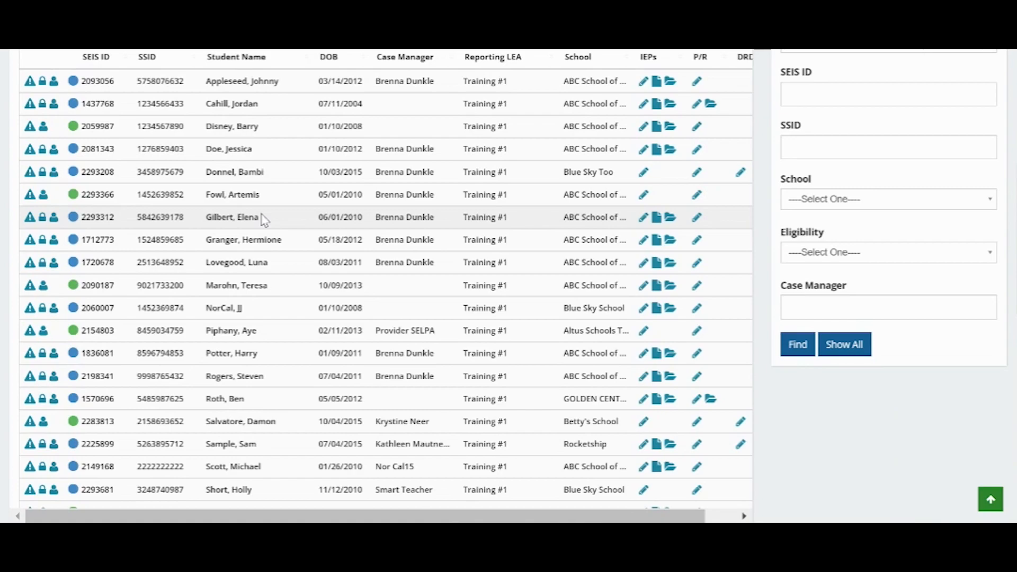
mouse_move(656, 217)
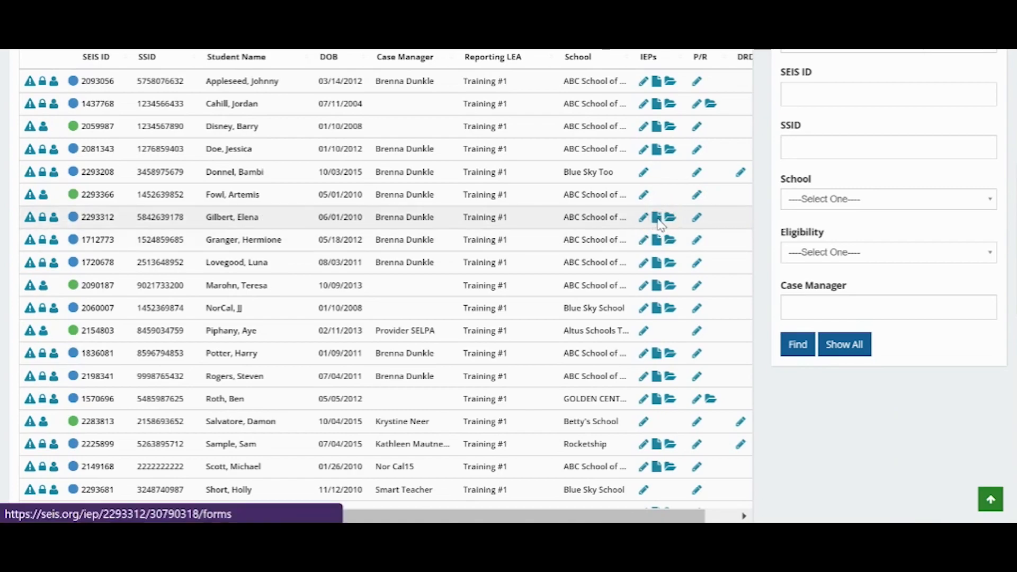
click(655, 216)
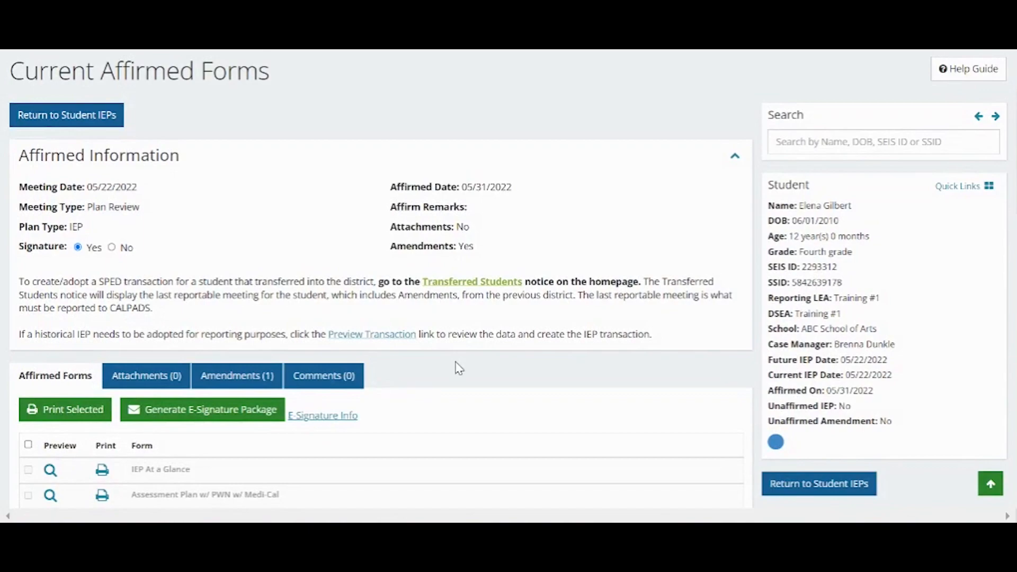
- Generate an e-signature package for Information/Eligibility and Services - Offer of FAPE, continuing past validation
scroll(down, 3)
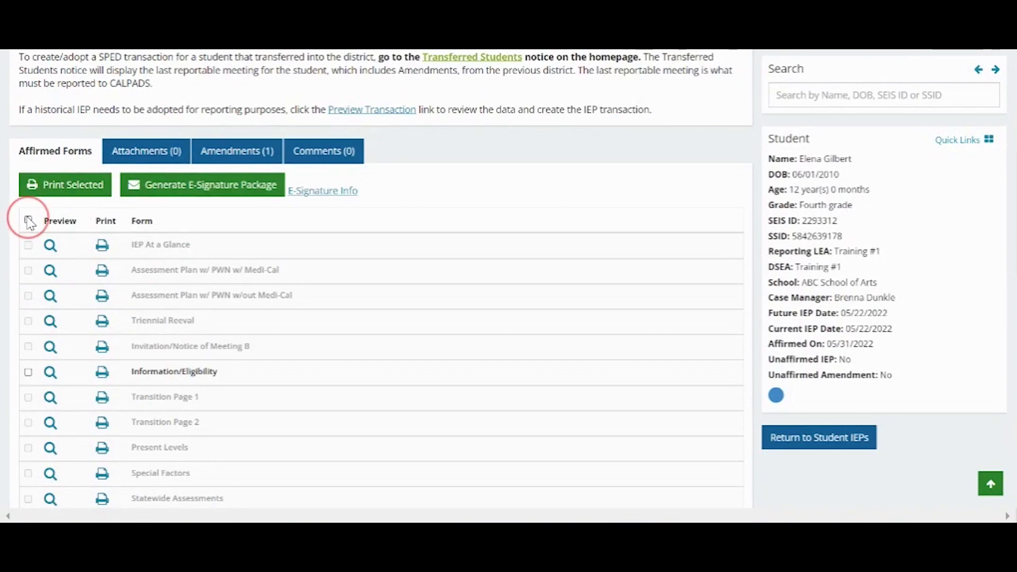
scroll(down, 3)
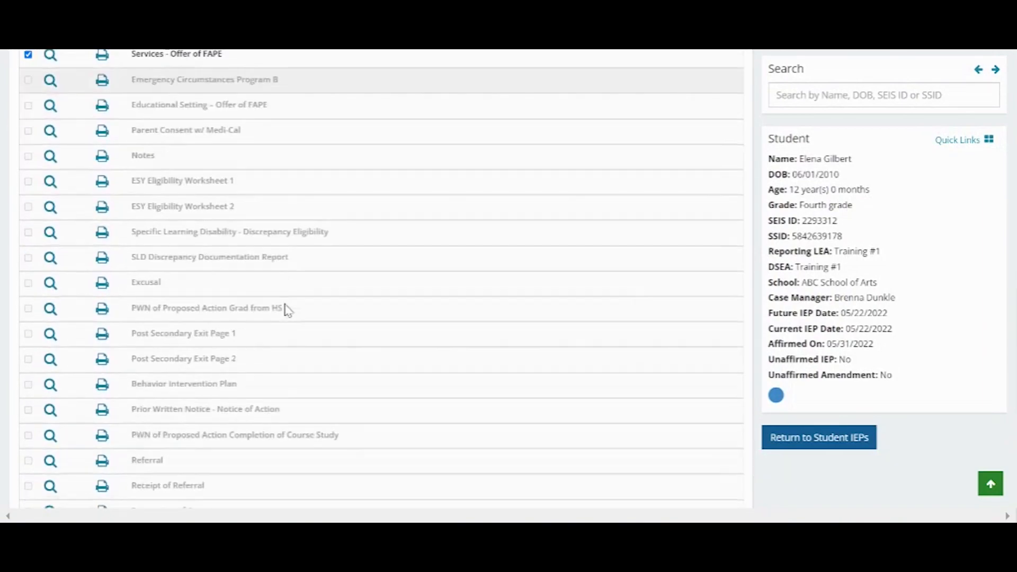
scroll(up, 3)
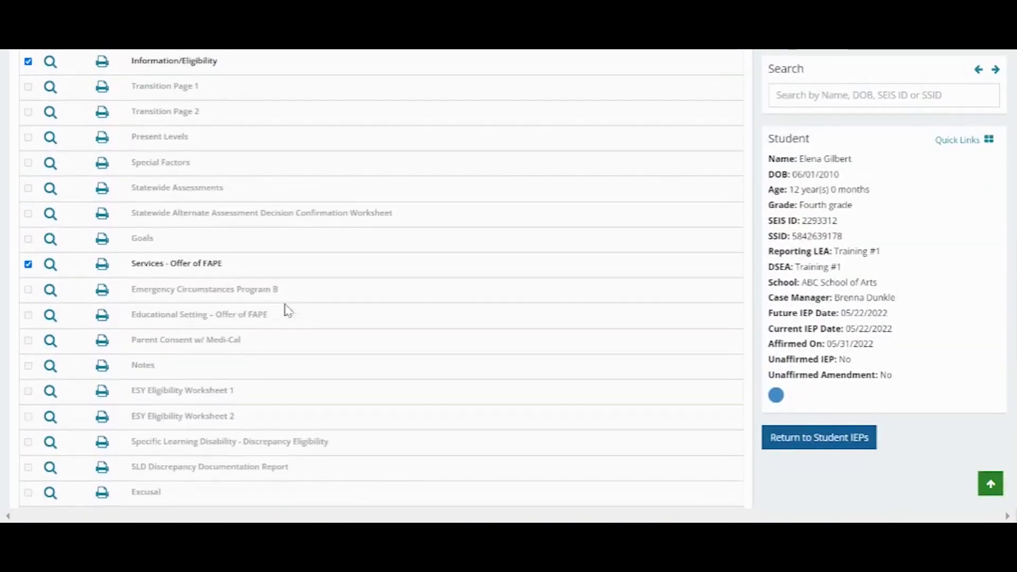
scroll(up, 3)
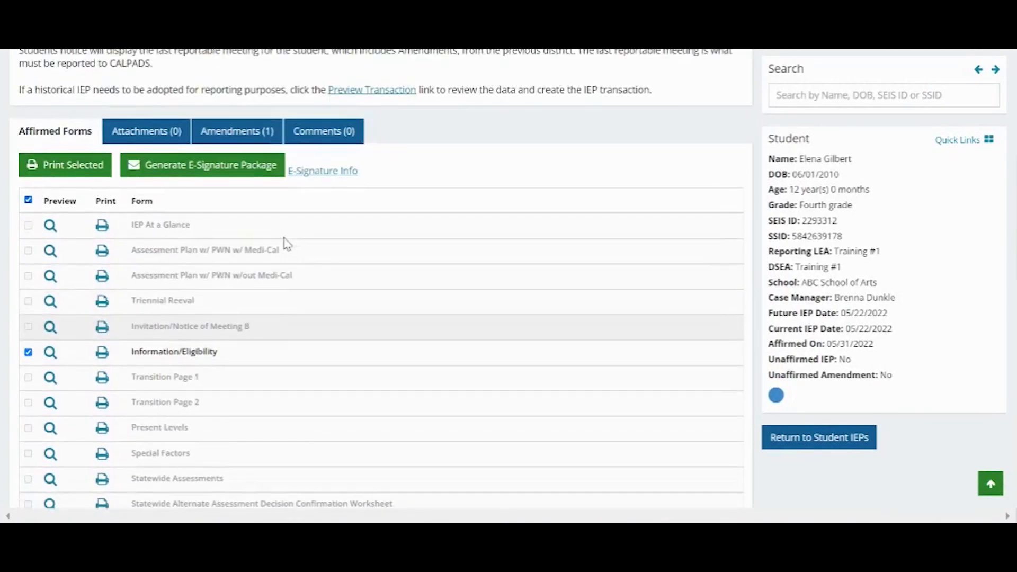
click(208, 170)
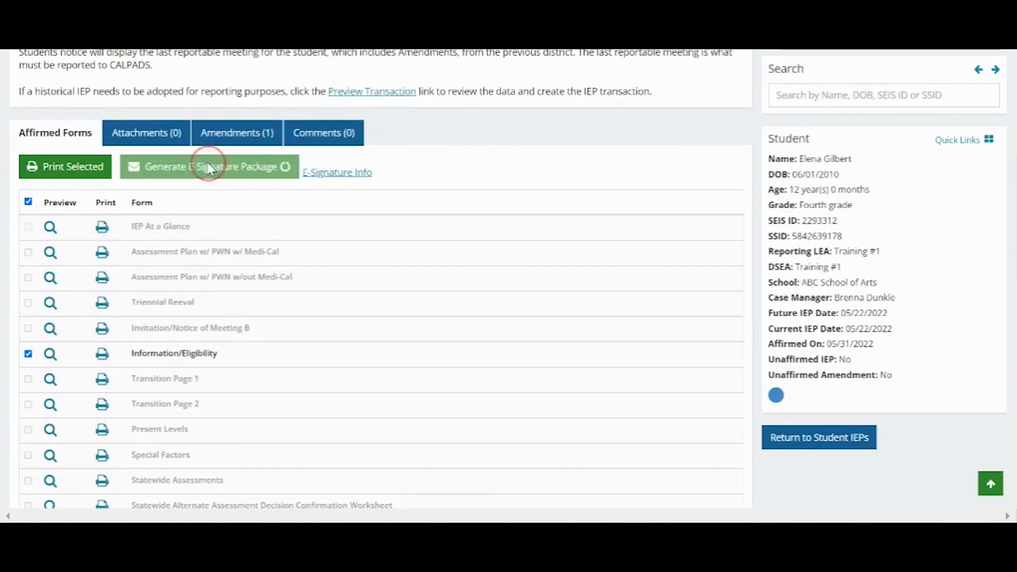
click(208, 167)
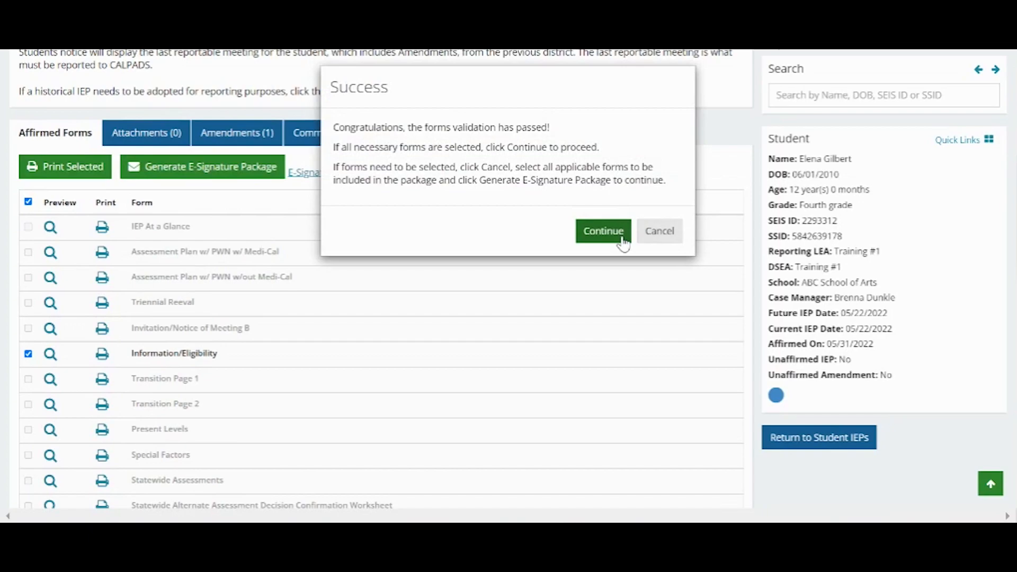
click(601, 230)
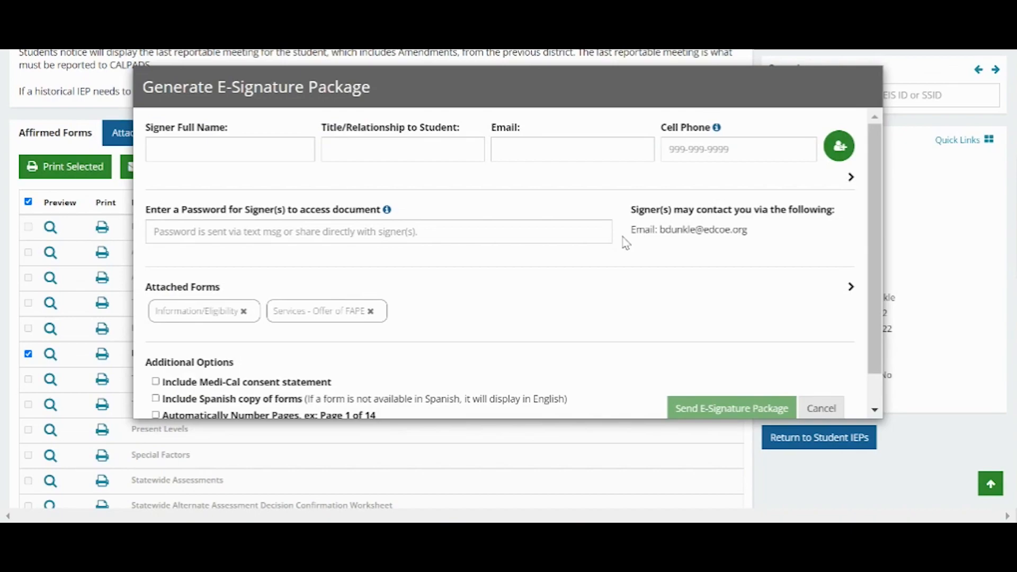
mouse_move(477, 199)
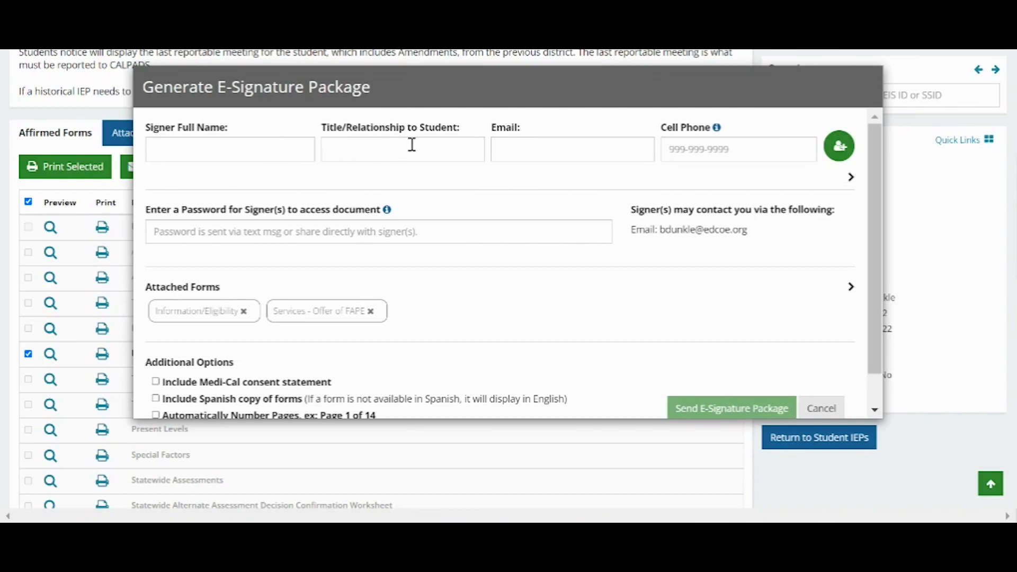
mouse_move(642, 149)
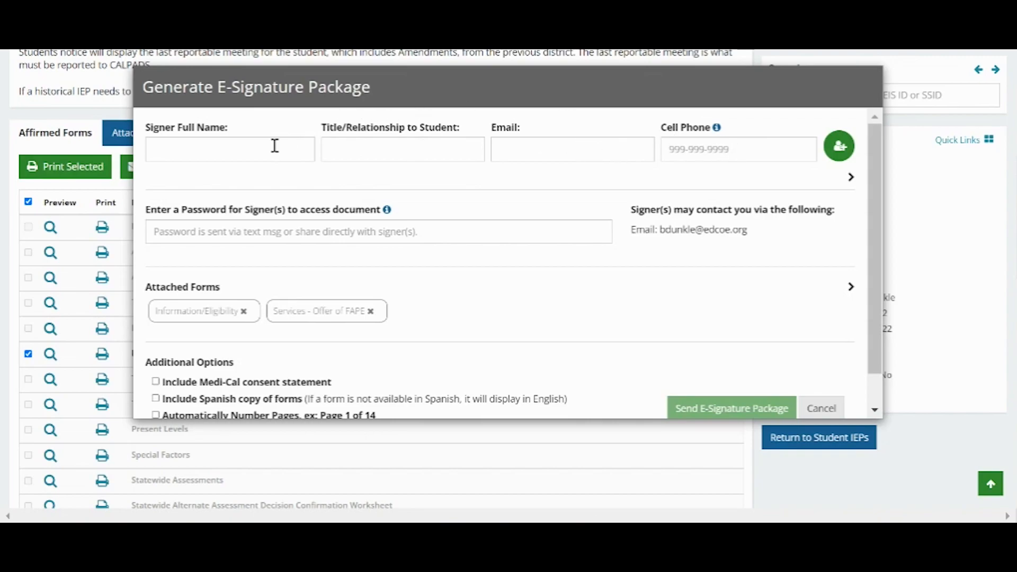
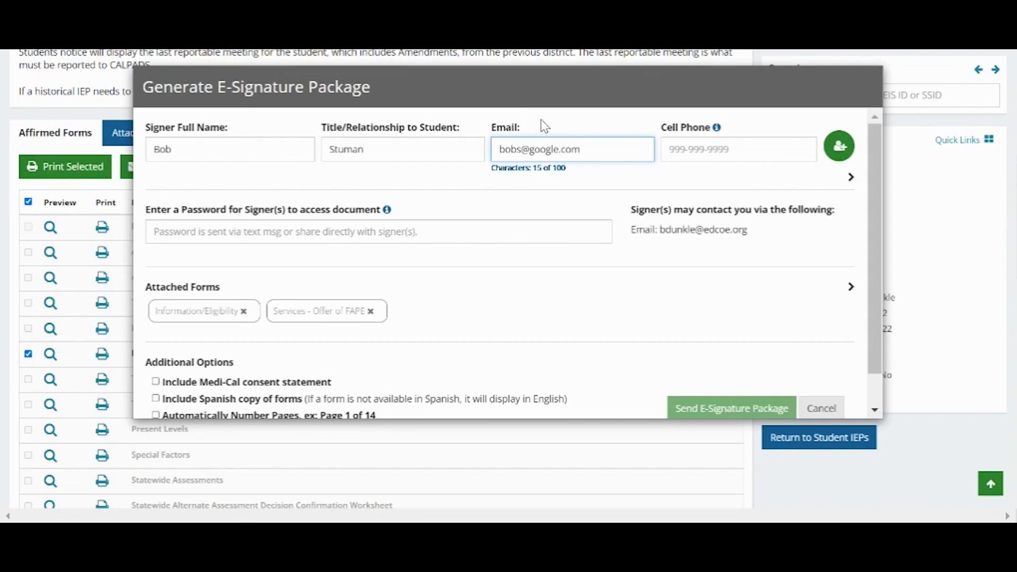
click(739, 148)
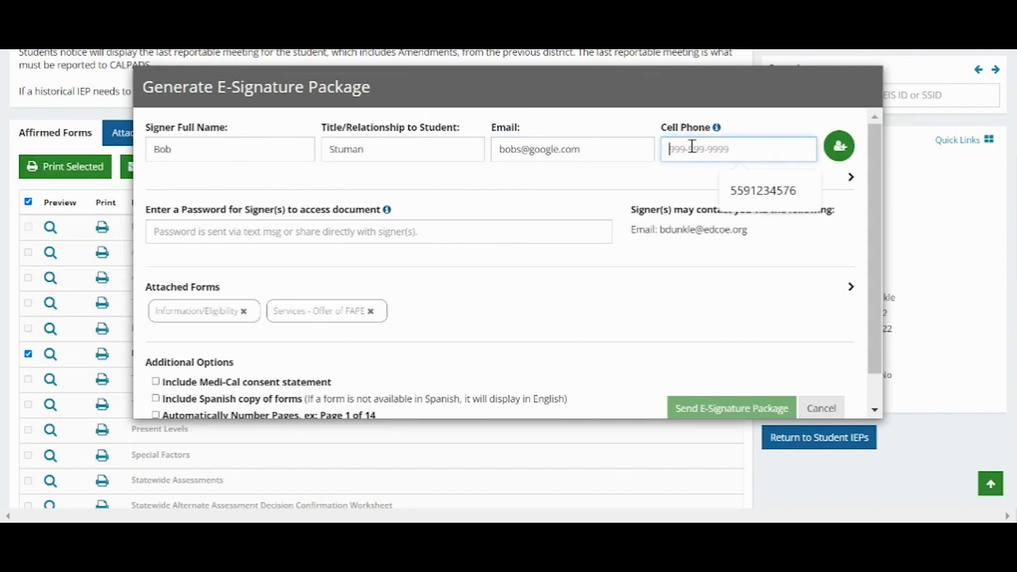
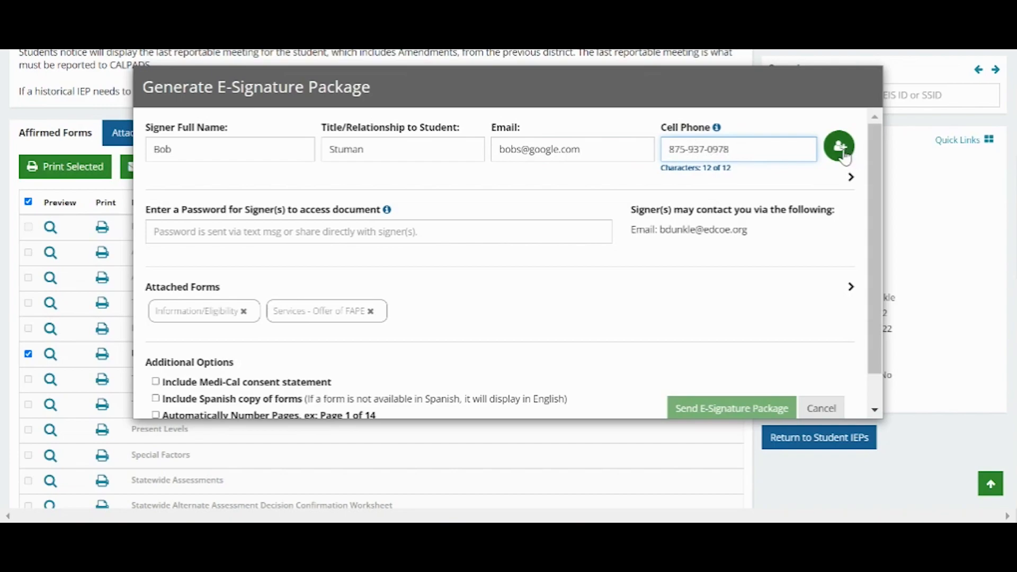
click(839, 146)
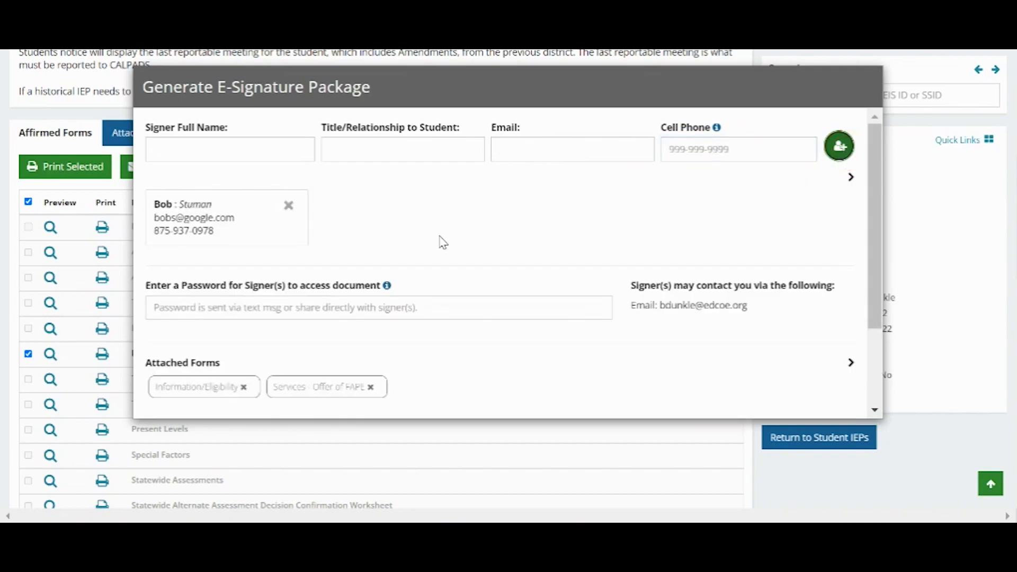
mouse_move(441, 242)
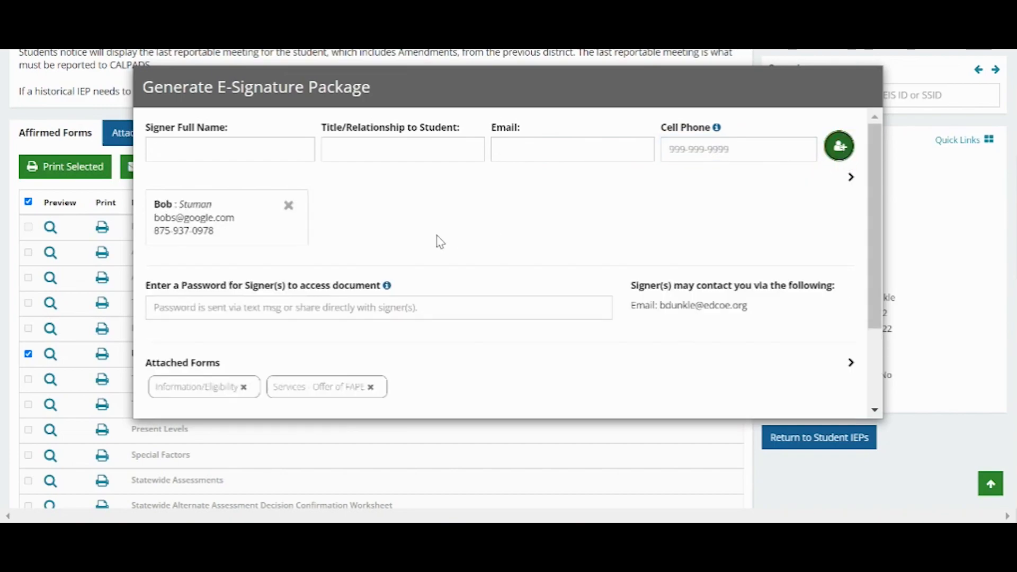
mouse_move(406, 219)
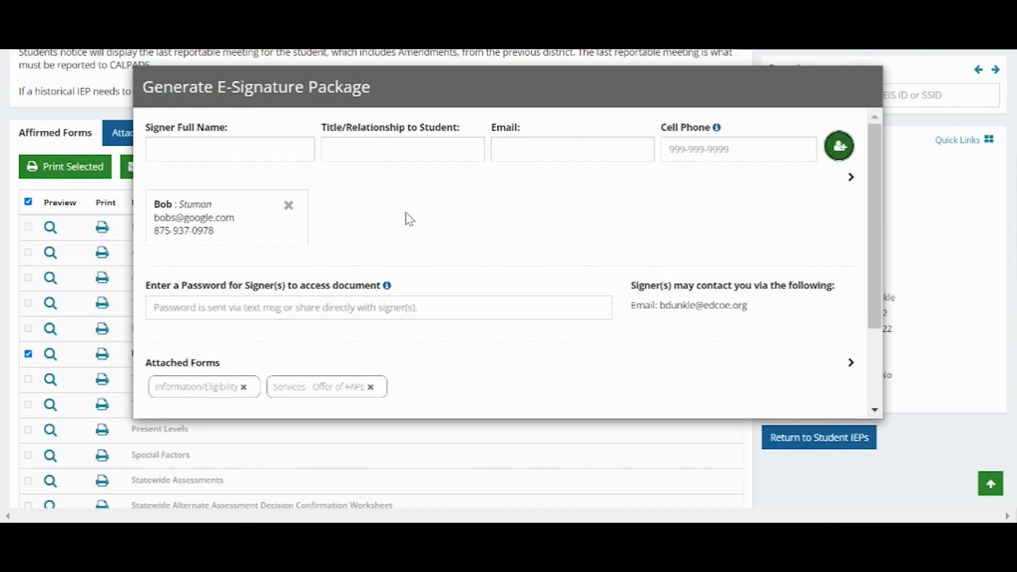
mouse_move(485, 210)
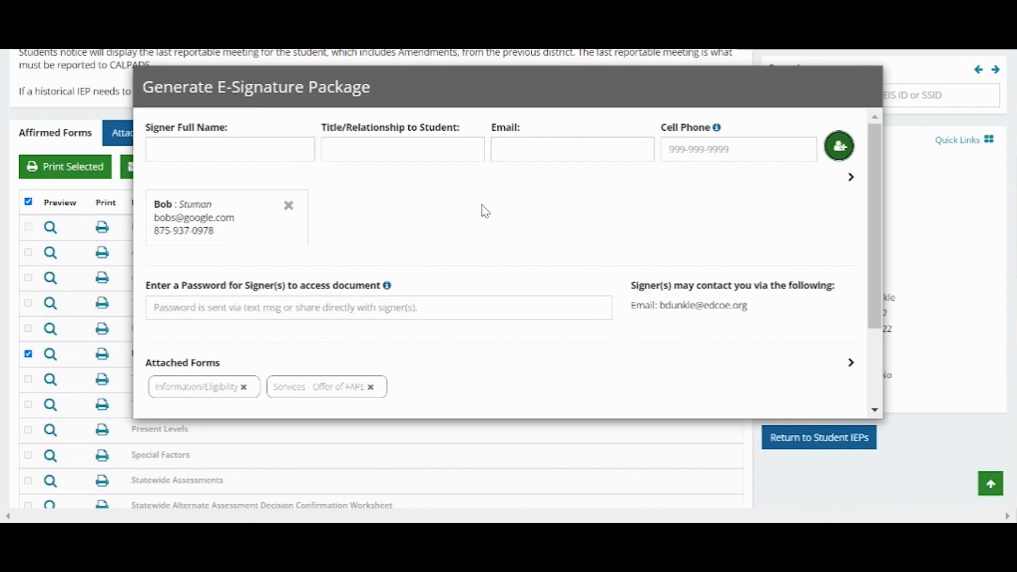
click(738, 150)
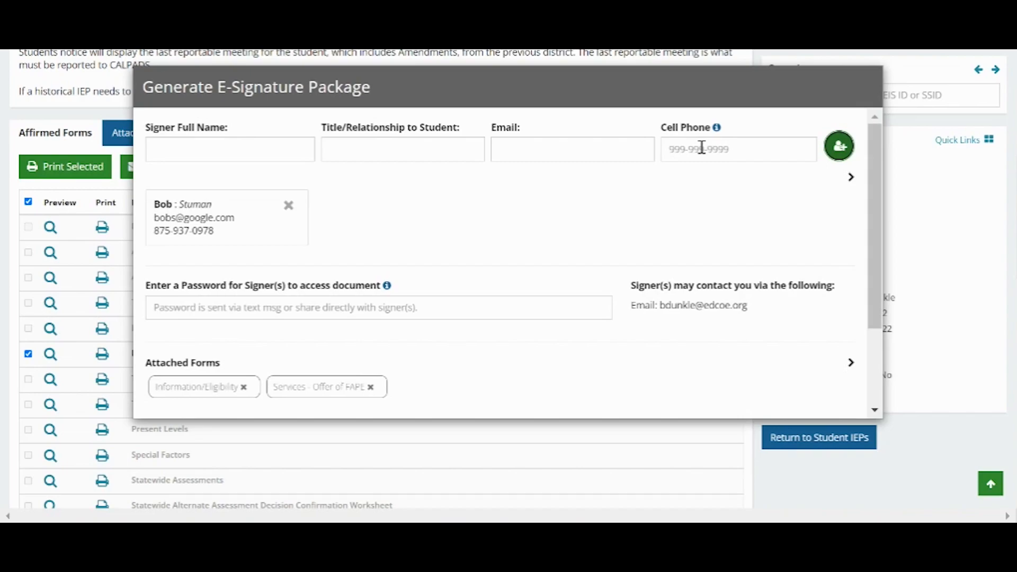
mouse_move(309, 209)
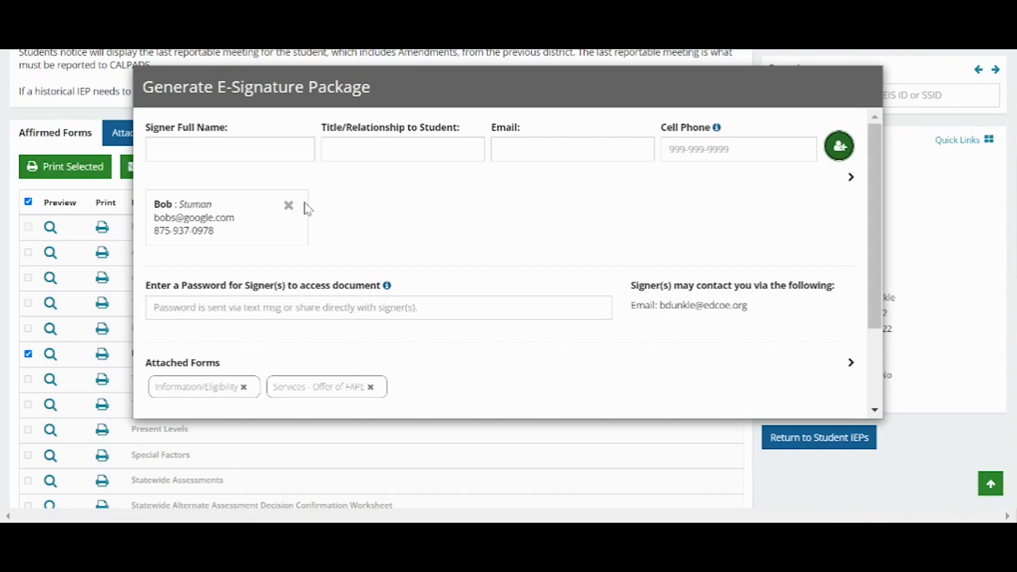
mouse_move(373, 248)
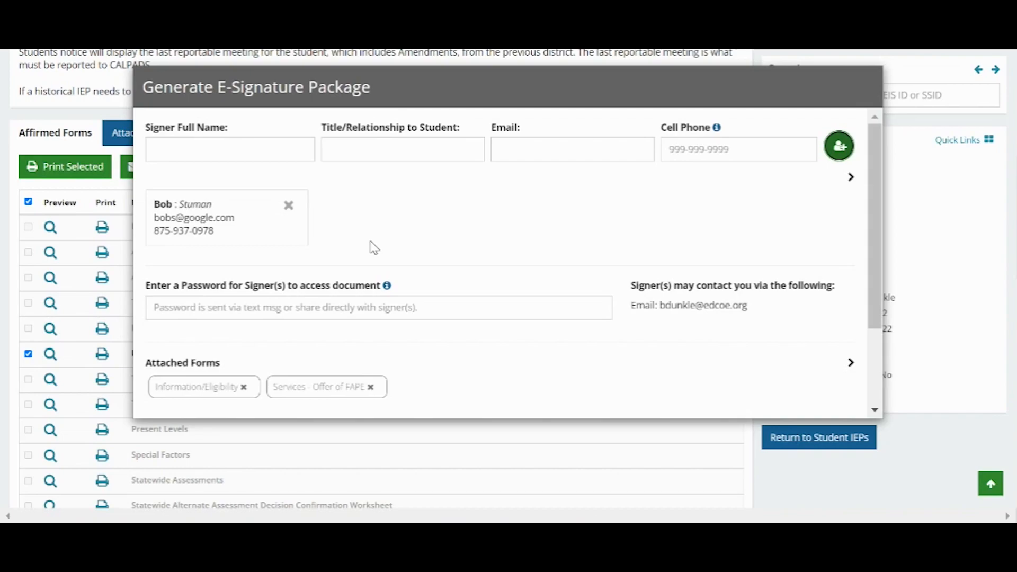
mouse_move(542, 229)
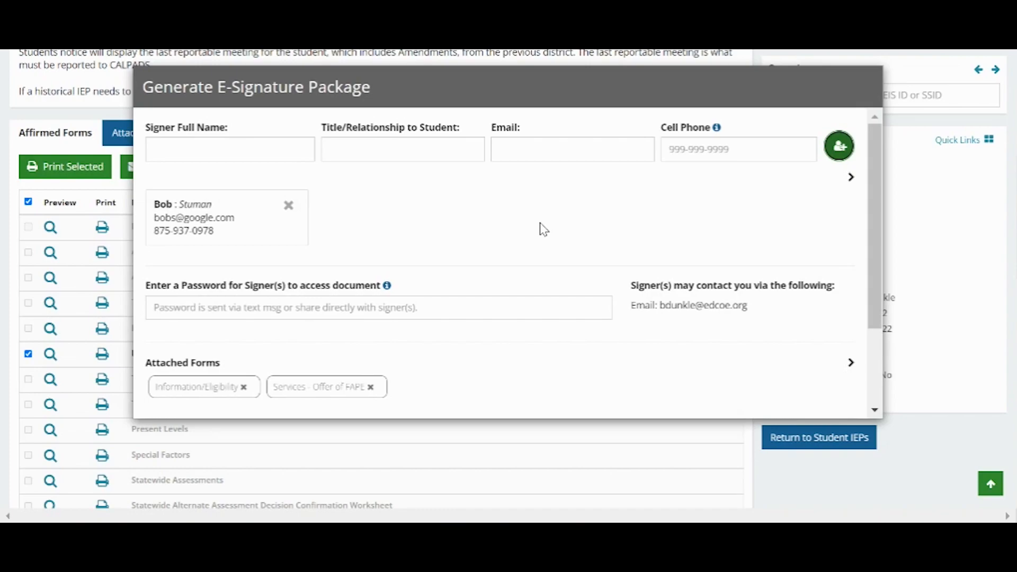
click(379, 307)
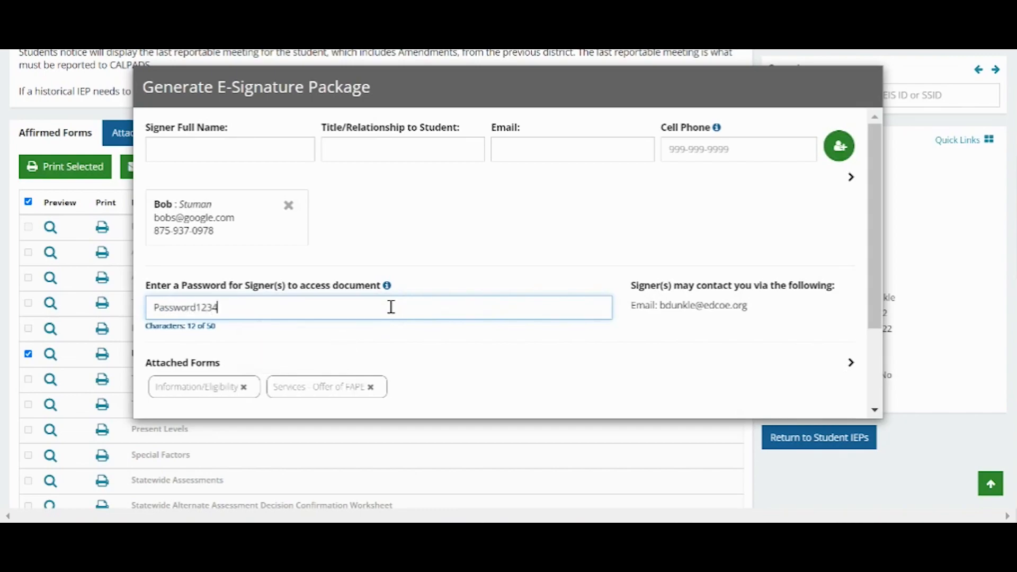
text(!)
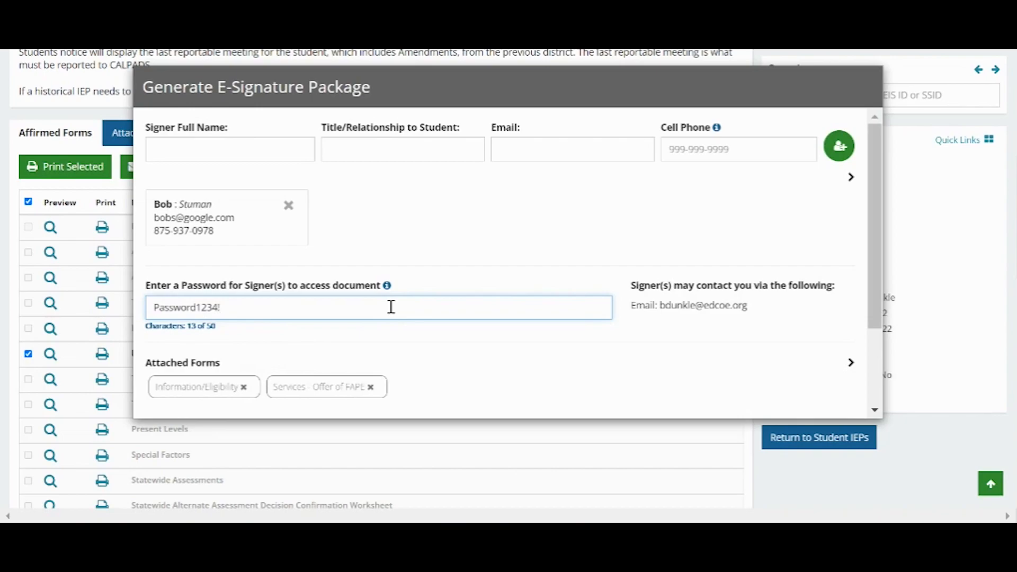
key(Backspace)
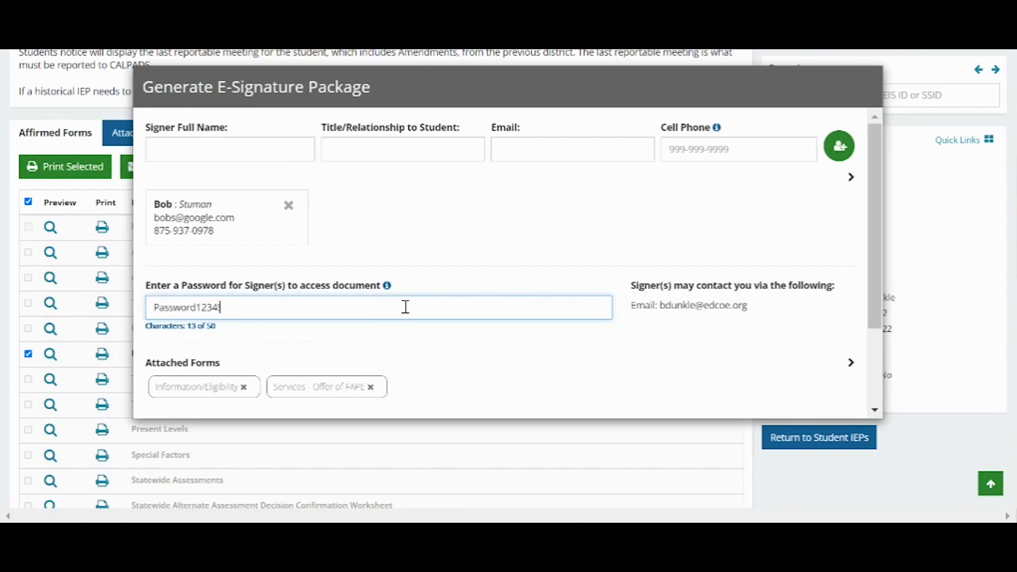
scroll(up, 3)
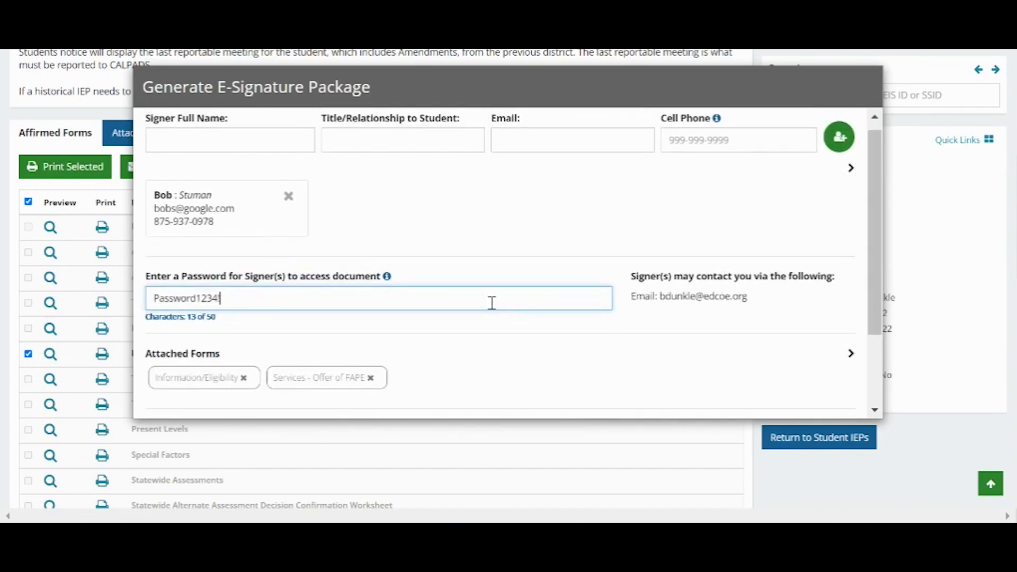
click(230, 140)
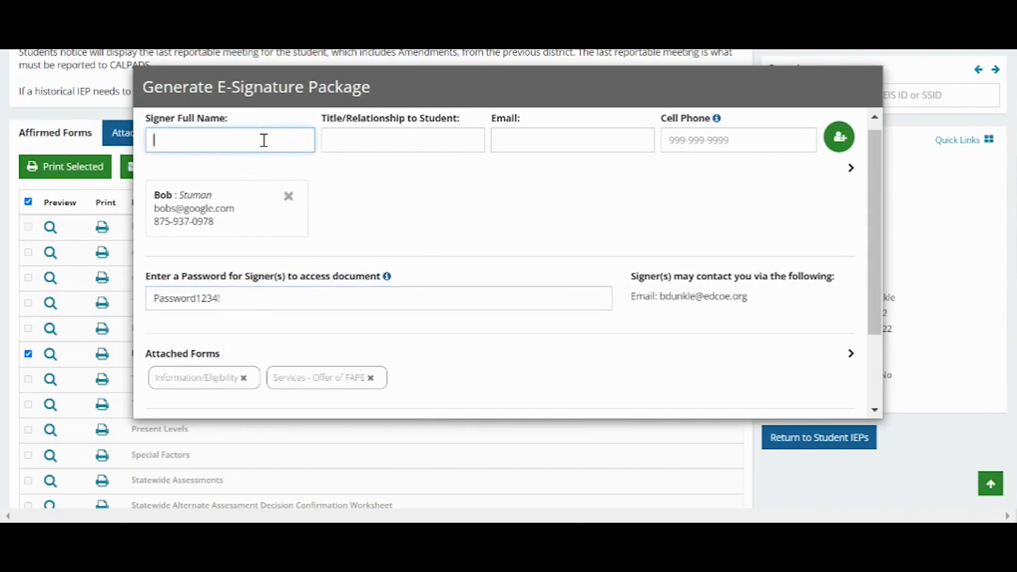
text(Brenn)
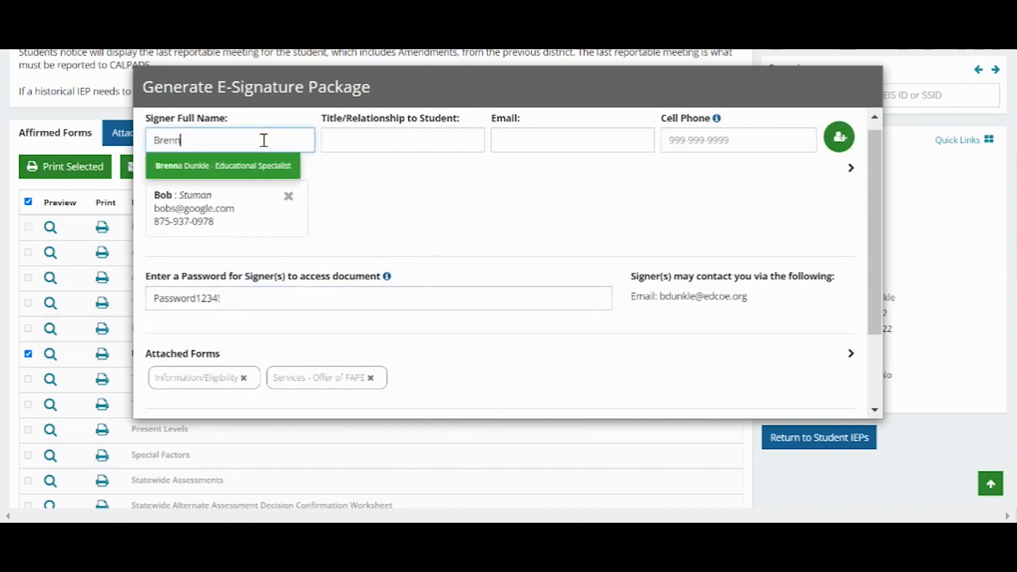
mouse_move(266, 175)
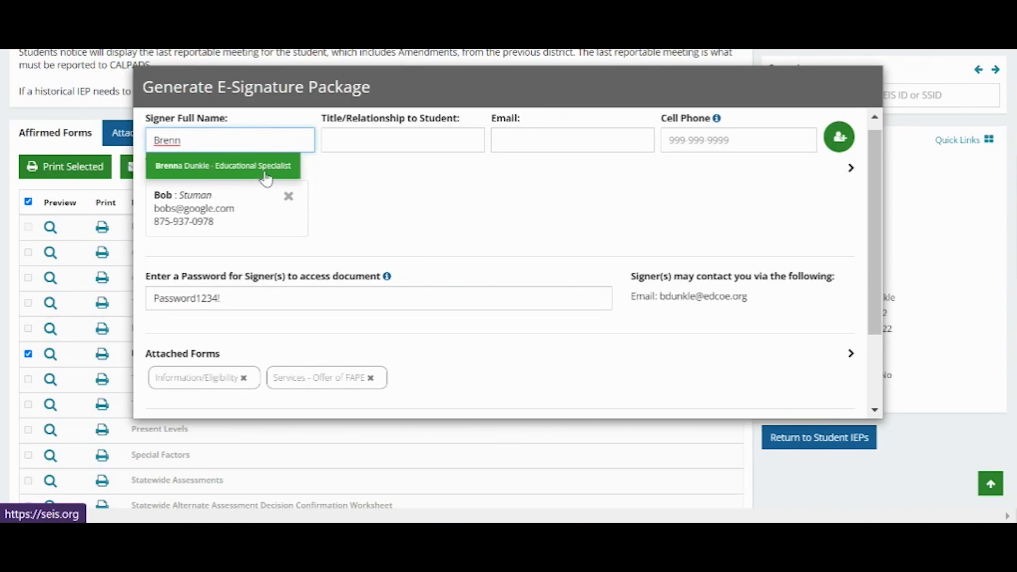
click(222, 165)
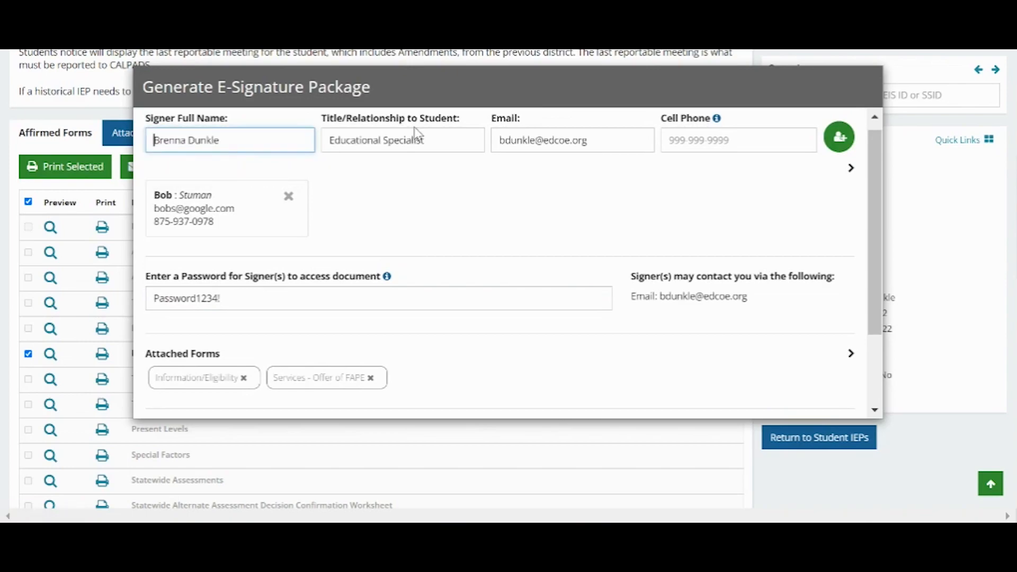
mouse_move(625, 168)
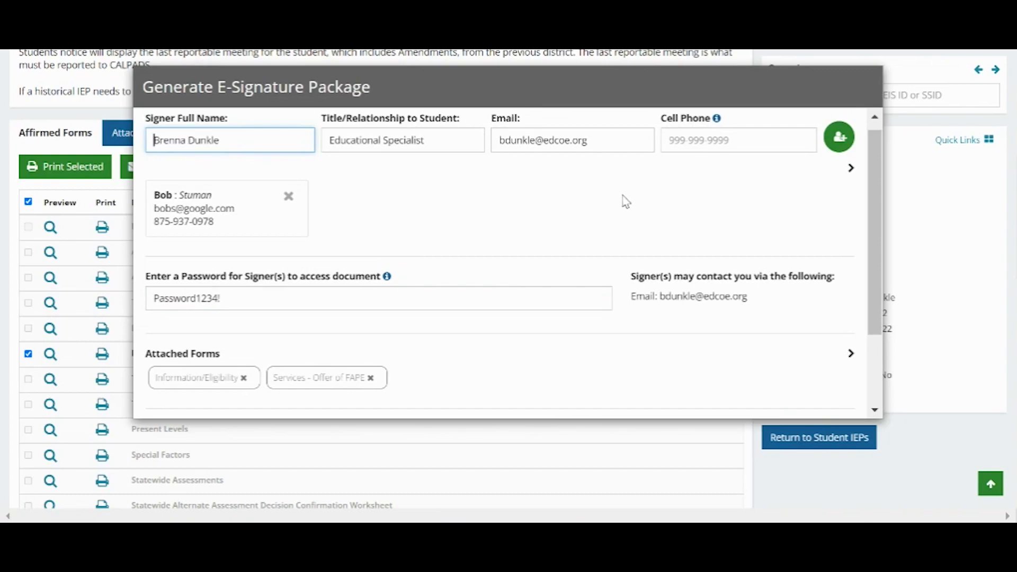
click(839, 137)
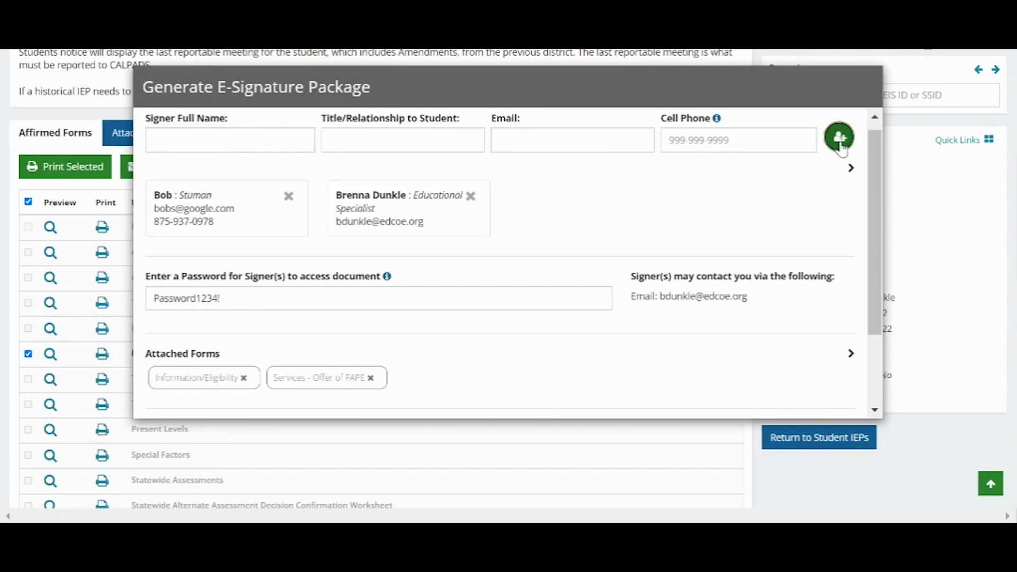
- Check Medi-Cal consent, Spanish copy, automatic page numbering and the acknowledgement under Additional Options
scroll(down, 3)
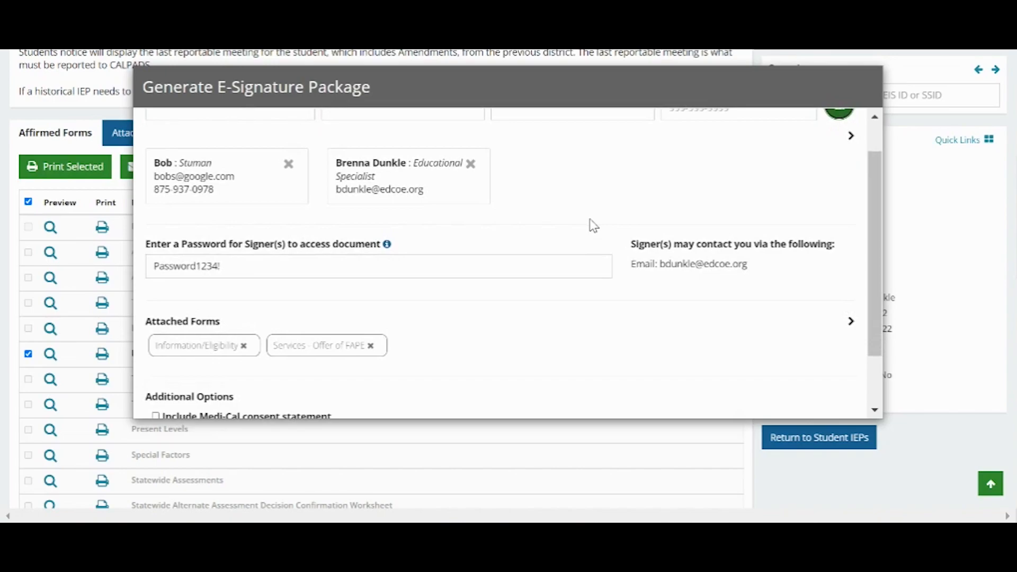
scroll(down, 3)
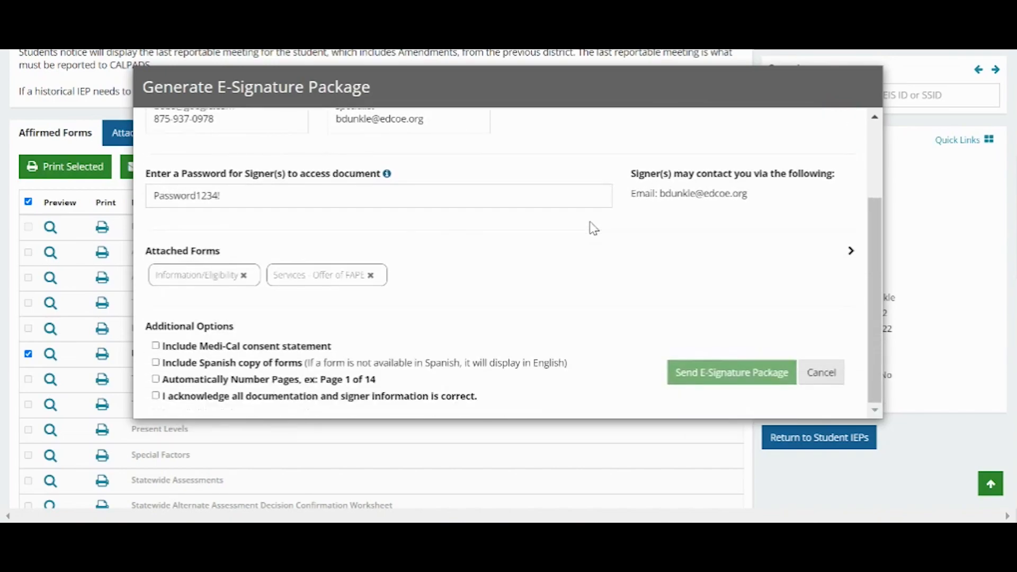
mouse_move(223, 352)
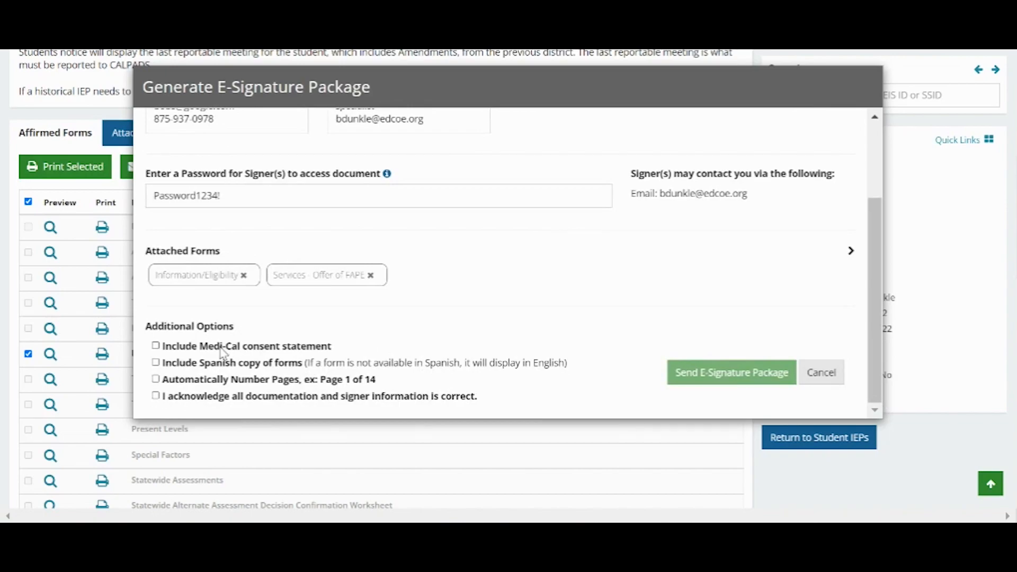
click(155, 346)
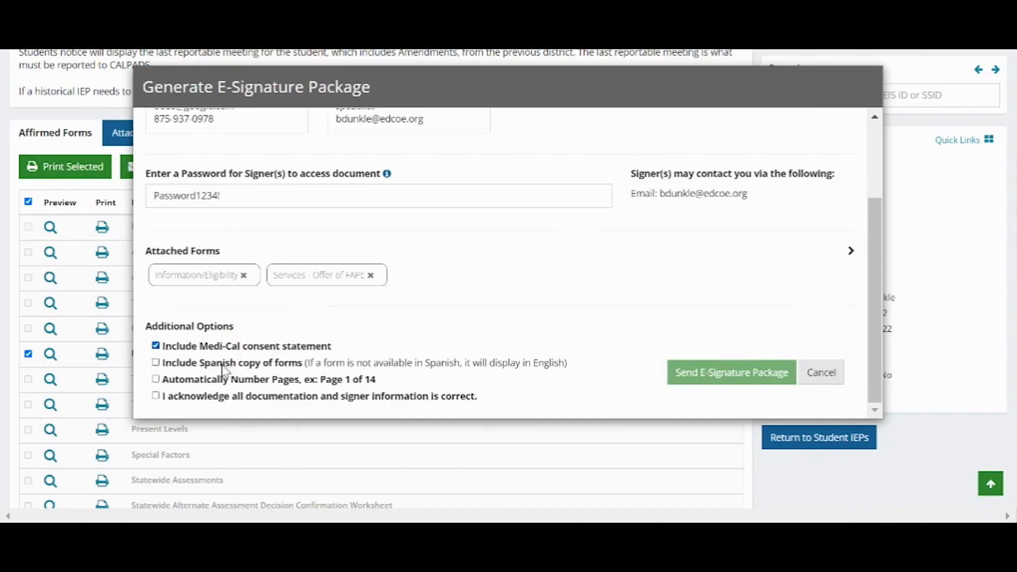
click(155, 362)
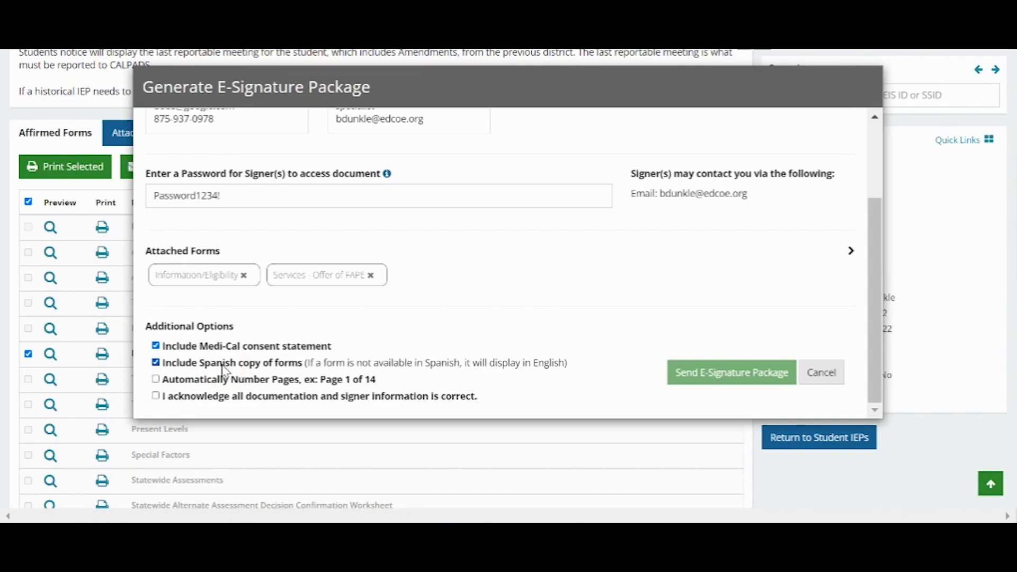
click(155, 379)
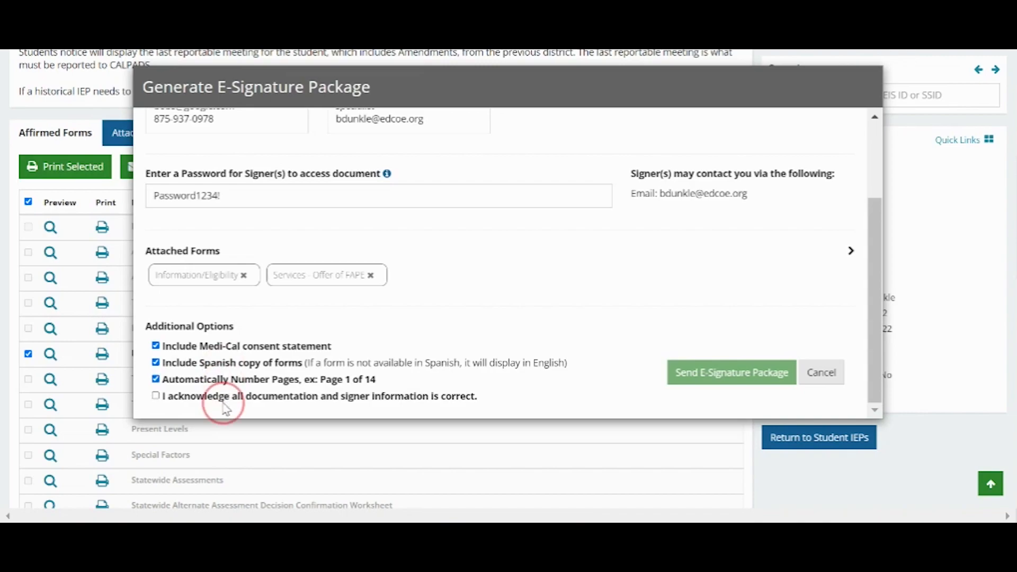
click(155, 395)
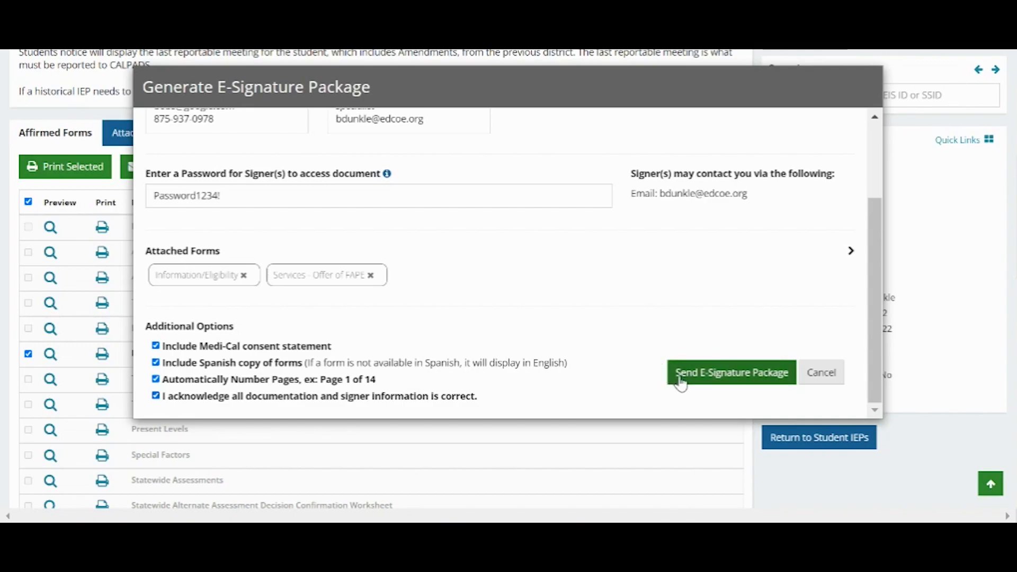
- Send the e-signature package and dismiss the Congratulations confirmation
click(732, 372)
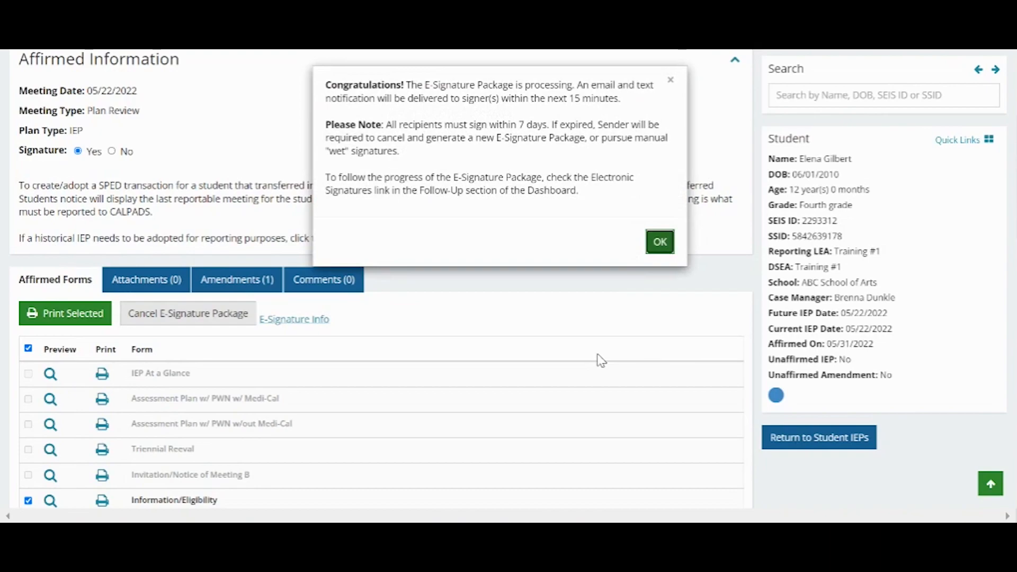
mouse_move(583, 245)
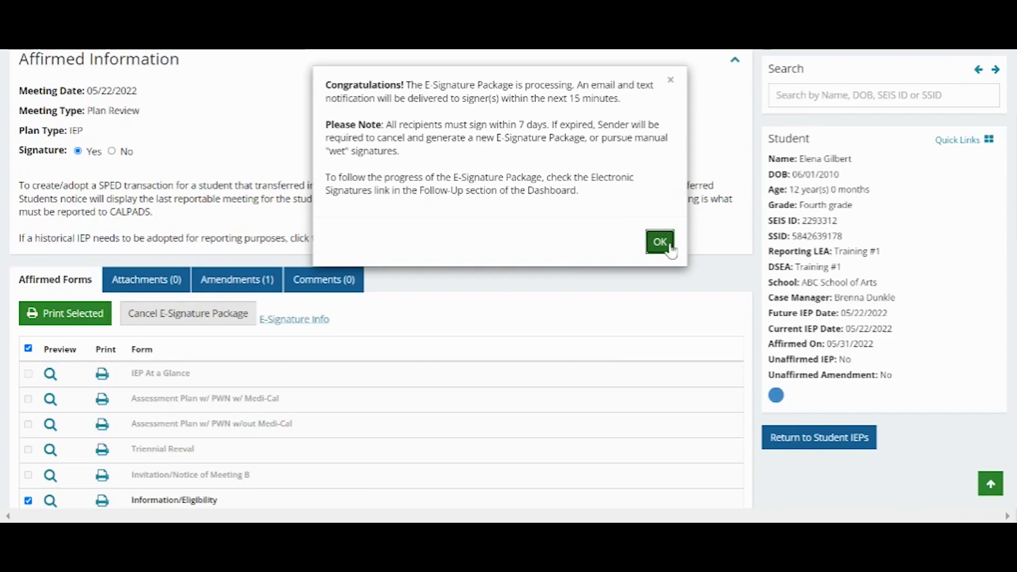
click(659, 241)
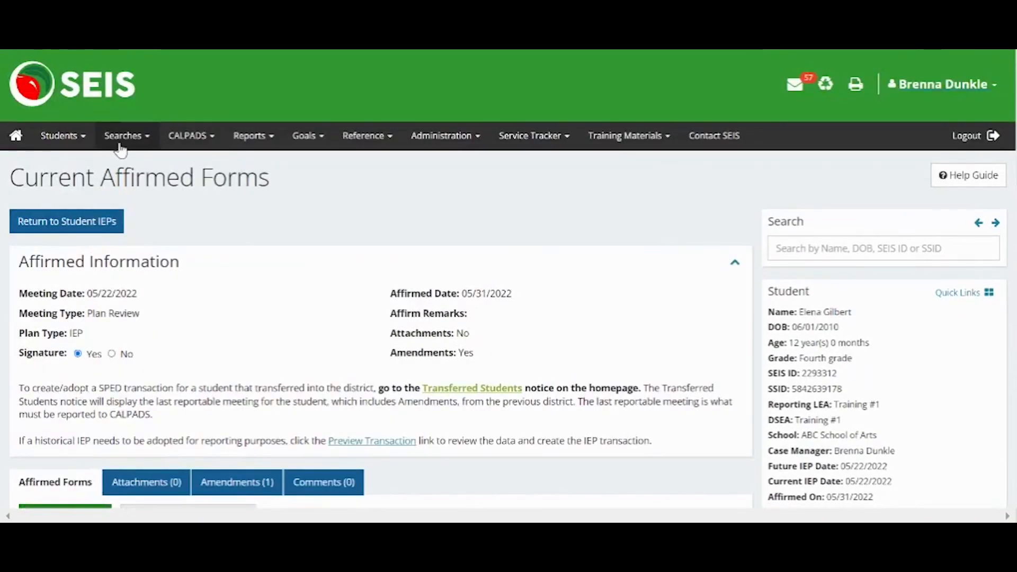